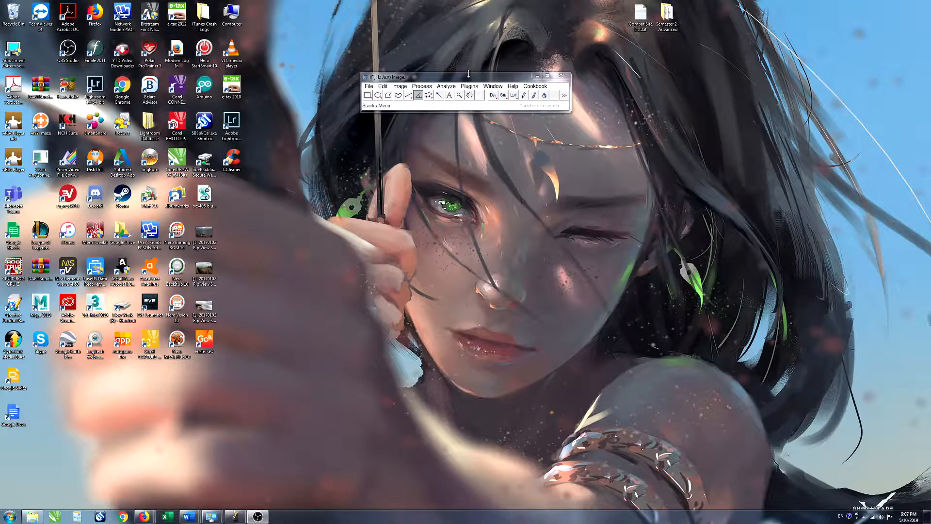
Step: Open 'Nigra_Cell_Counts for Batching.ijm' in the script editor through Plugins > Macros > Edit
left_click(469, 86)
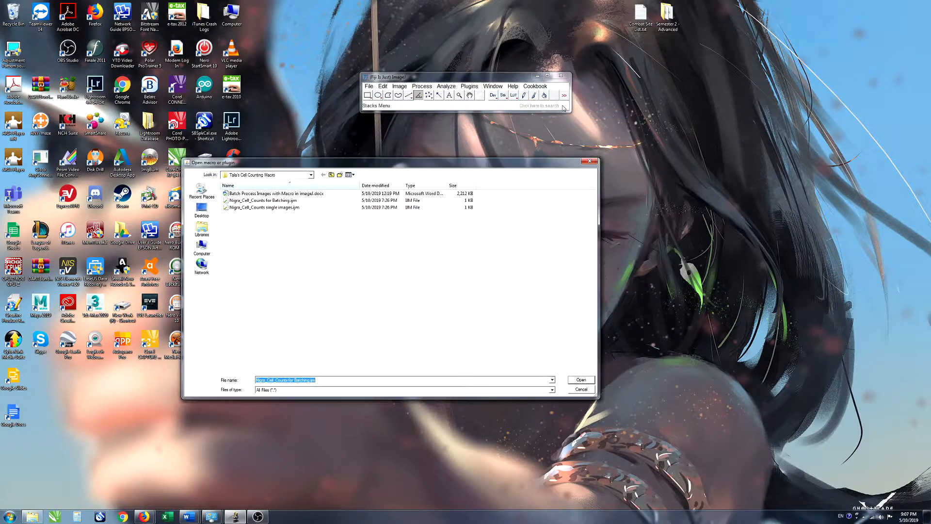
mouse_move(267, 202)
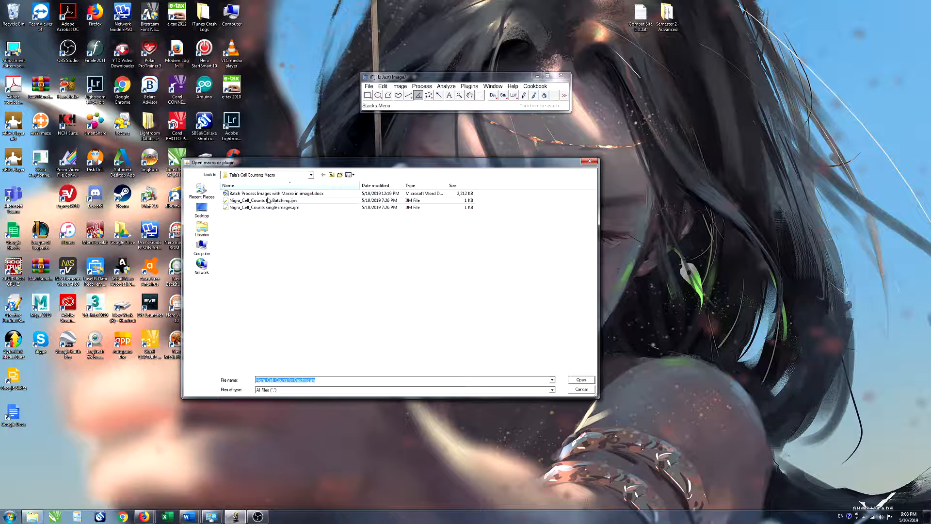
left_click(267, 200)
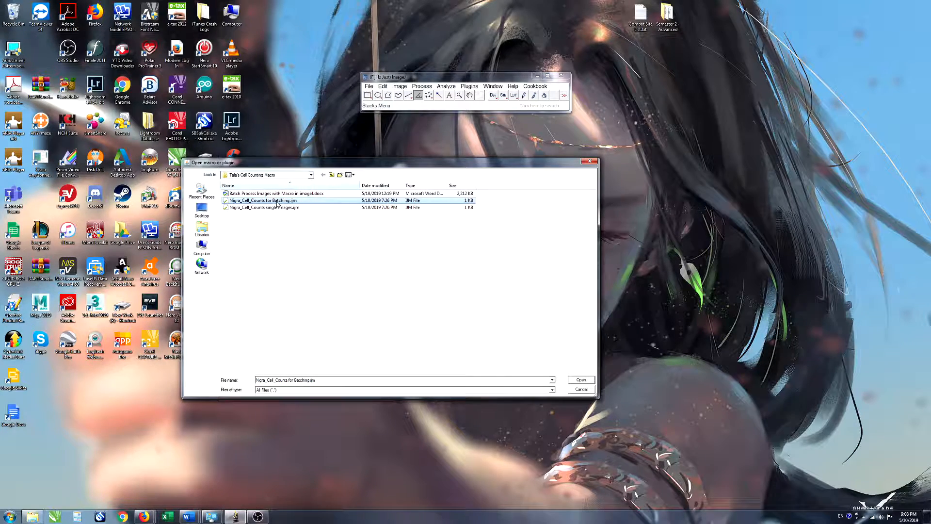
left_click(580, 379)
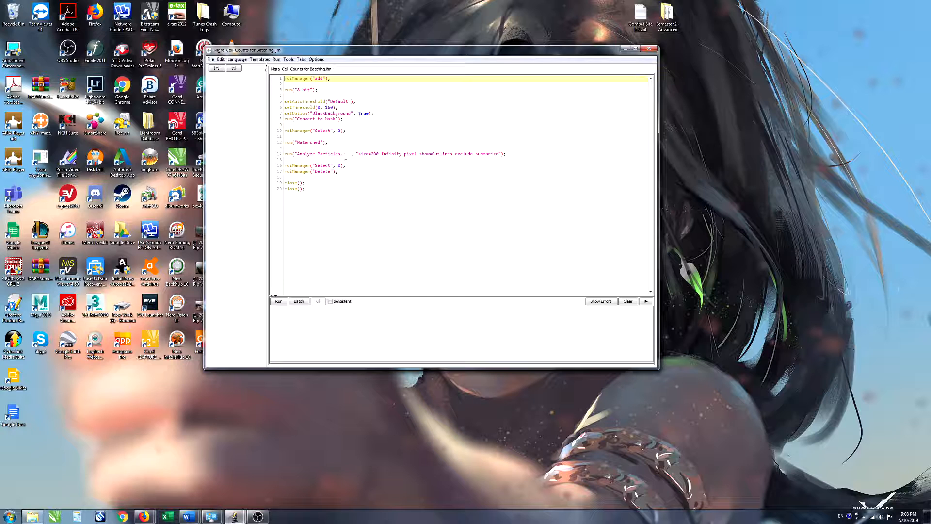
mouse_move(376, 170)
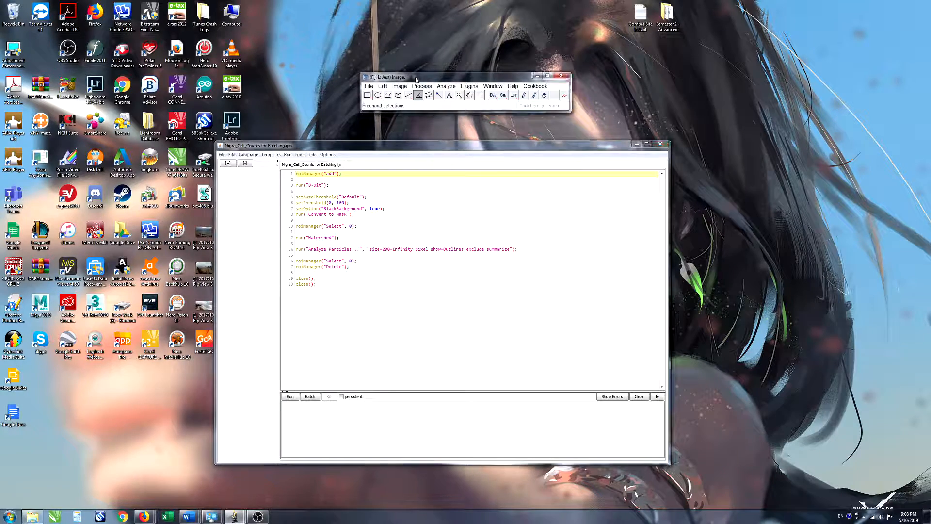
left_click(419, 49)
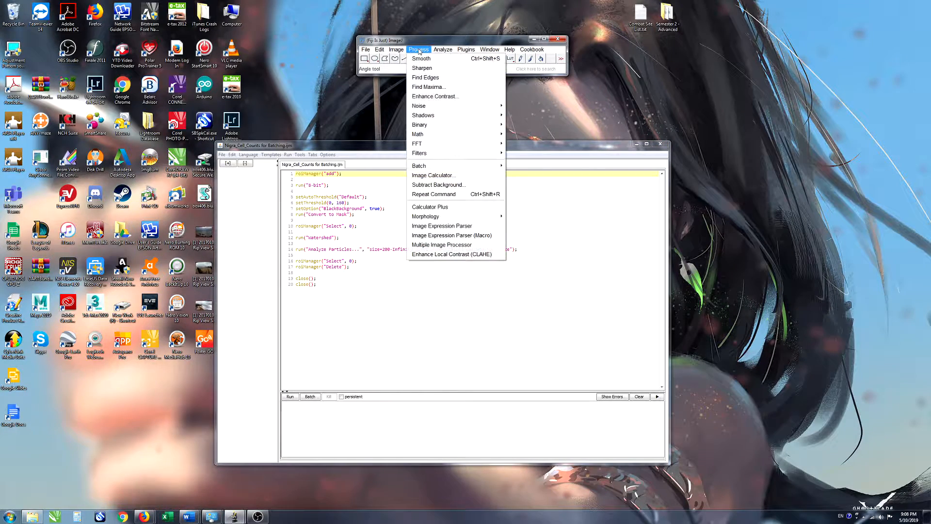
mouse_move(418, 165)
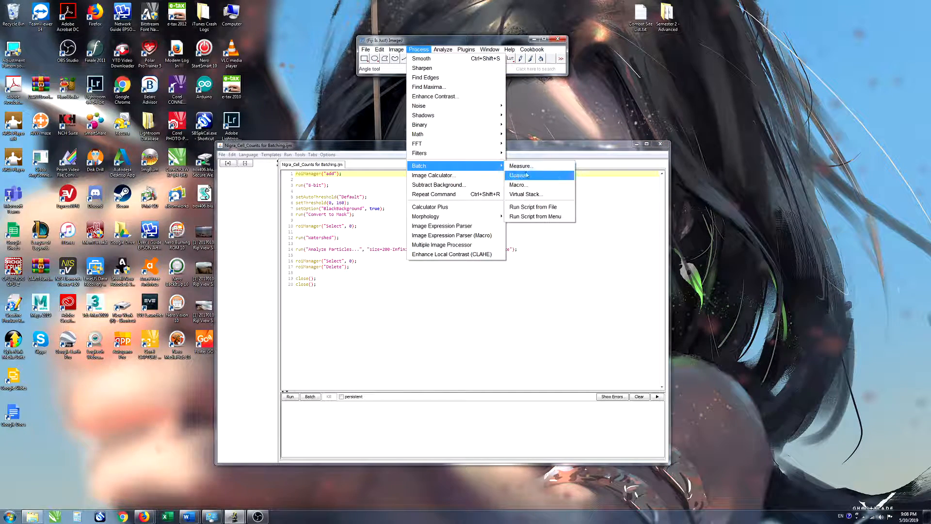
left_click(518, 175)
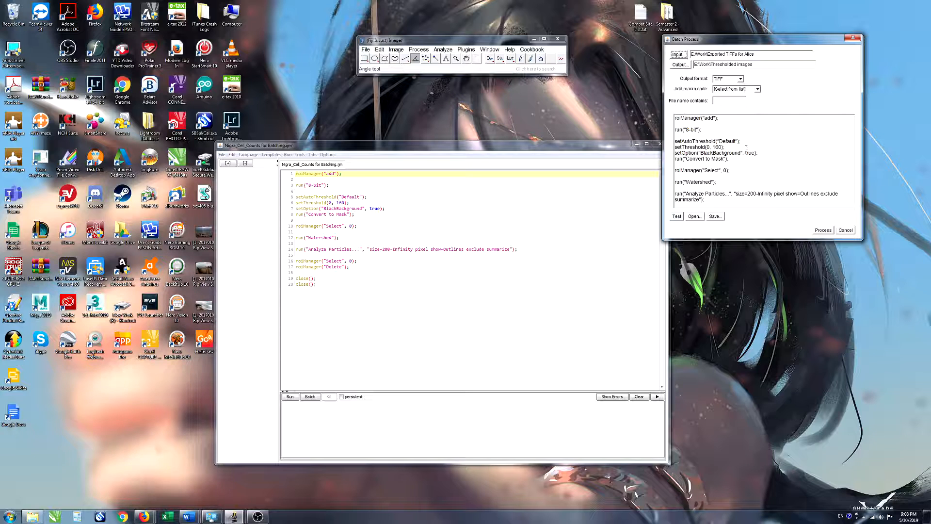
mouse_move(513, 126)
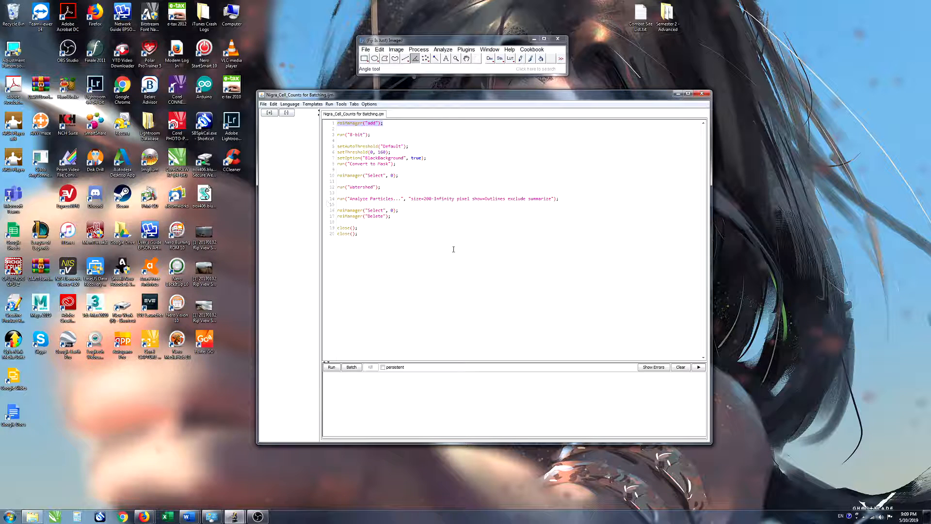
left_click(390, 152)
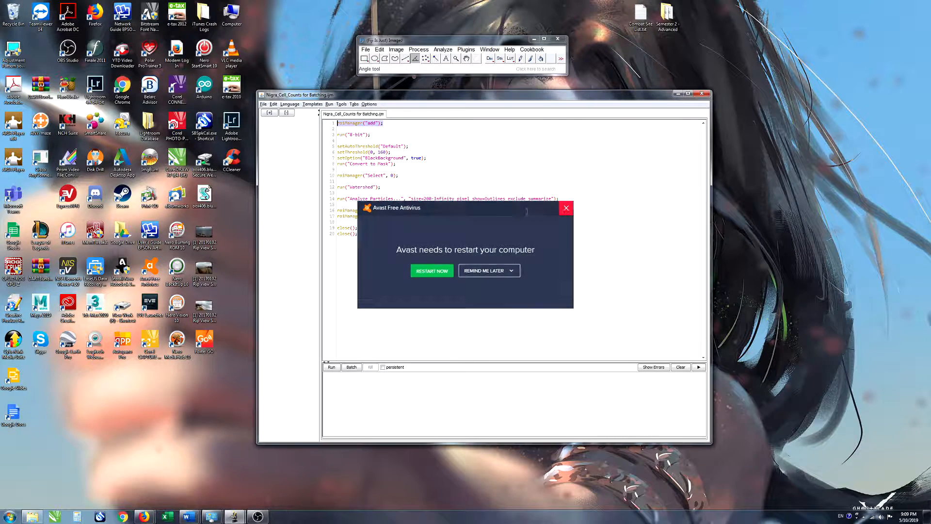
left_click(564, 208)
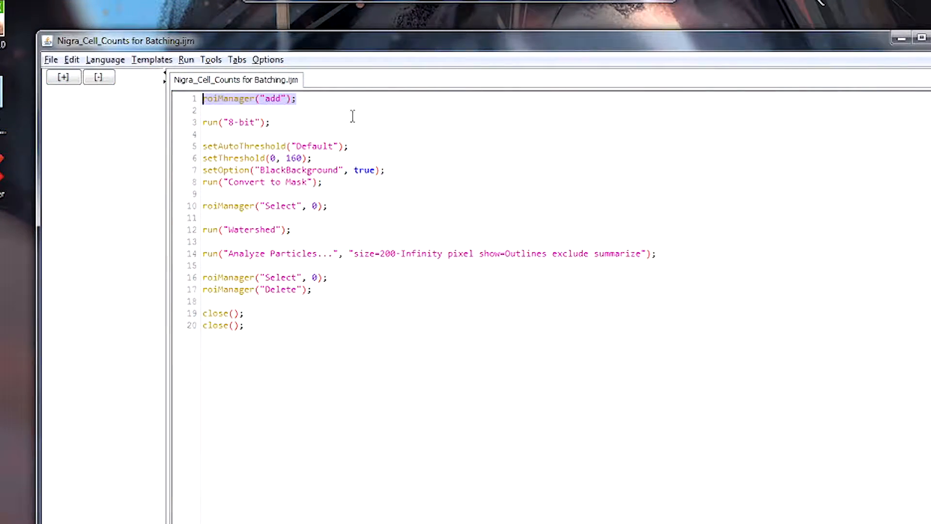
mouse_move(512, 148)
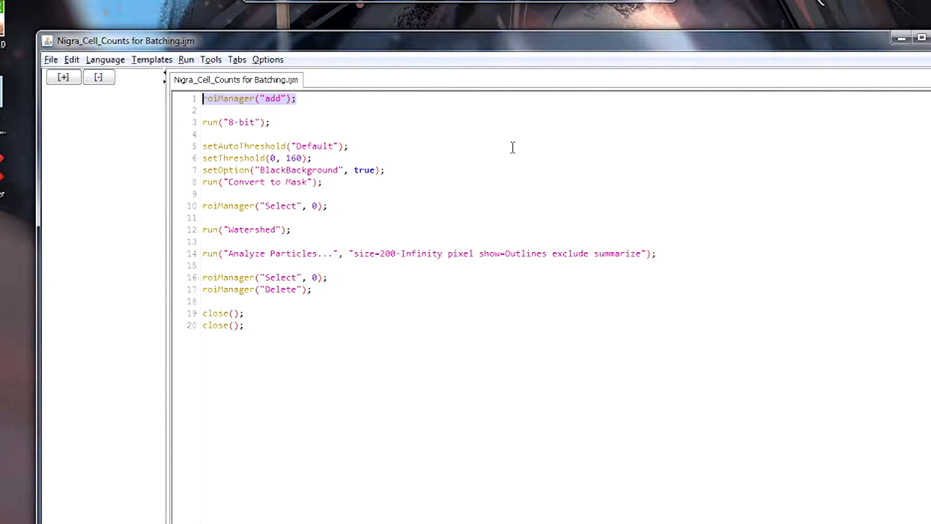
left_click(314, 111)
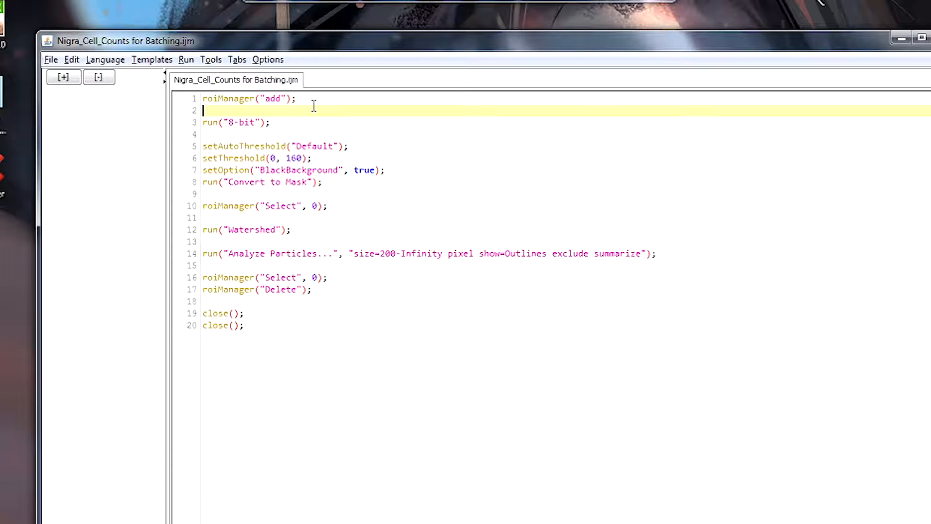
left_click(267, 123)
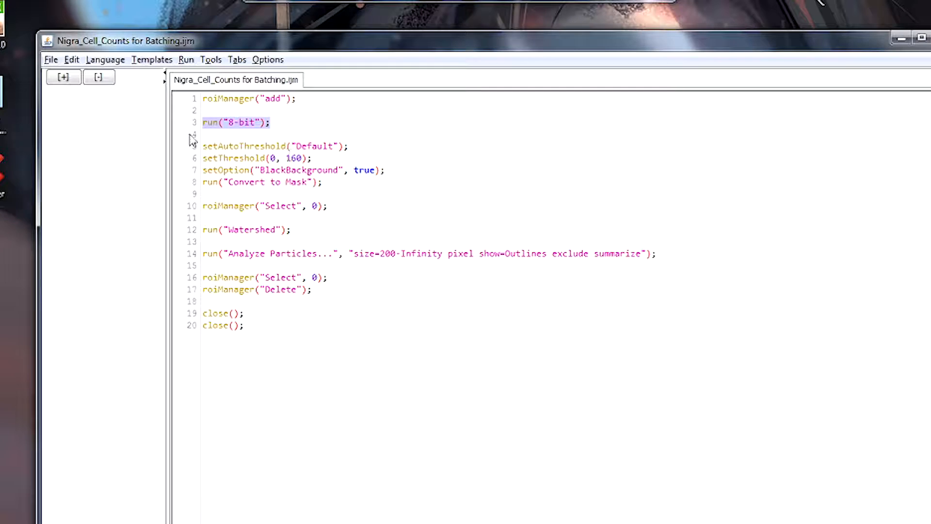
mouse_move(544, 138)
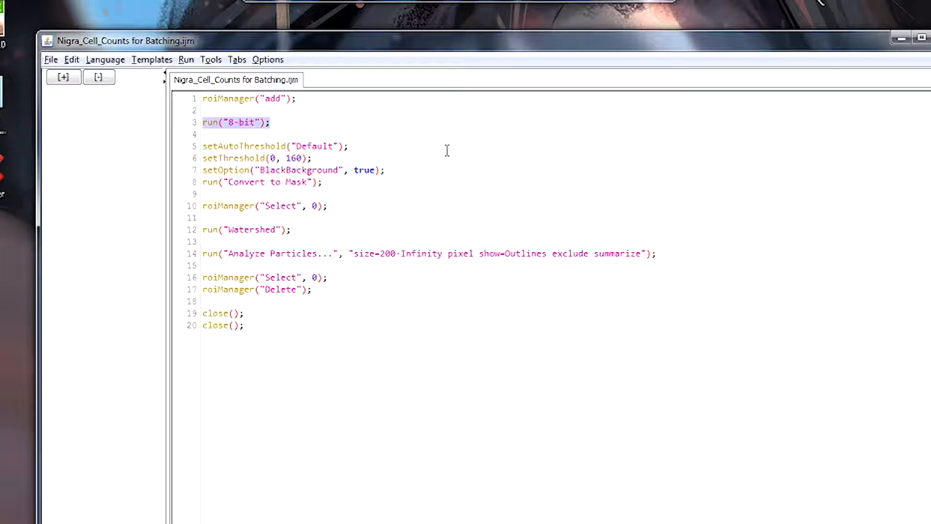
mouse_move(405, 157)
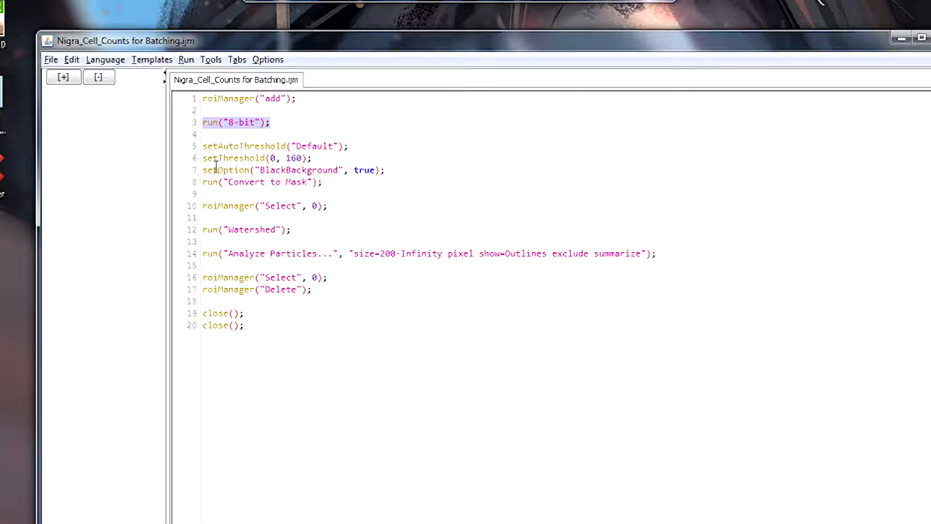
mouse_move(409, 141)
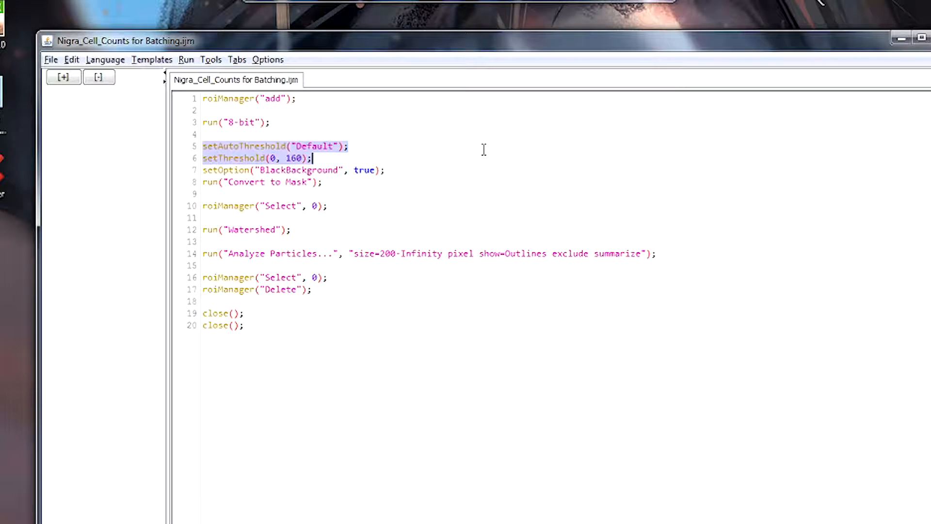
mouse_move(512, 139)
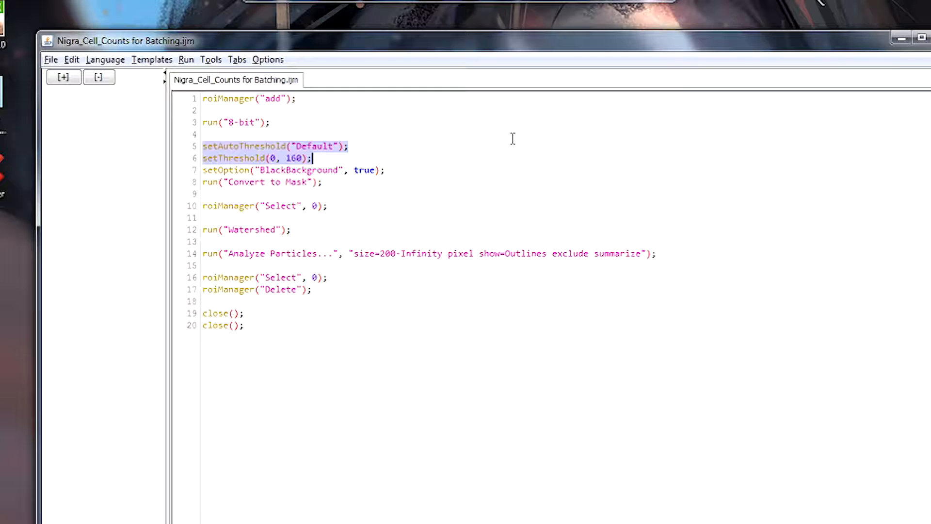
mouse_move(122, 151)
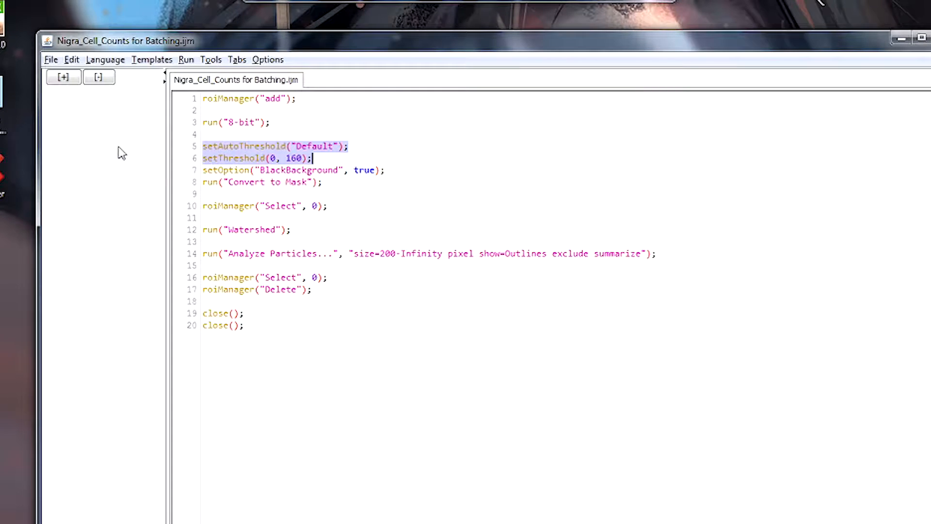
mouse_move(422, 140)
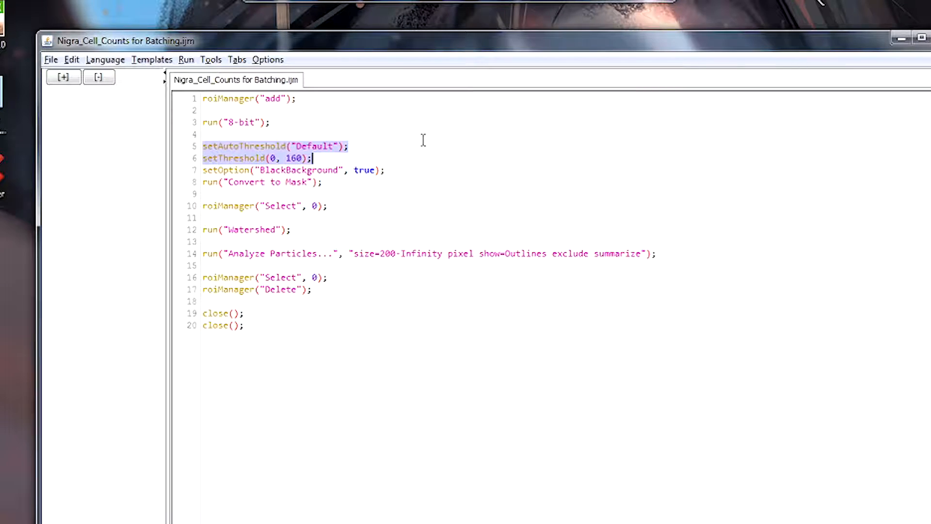
mouse_move(391, 167)
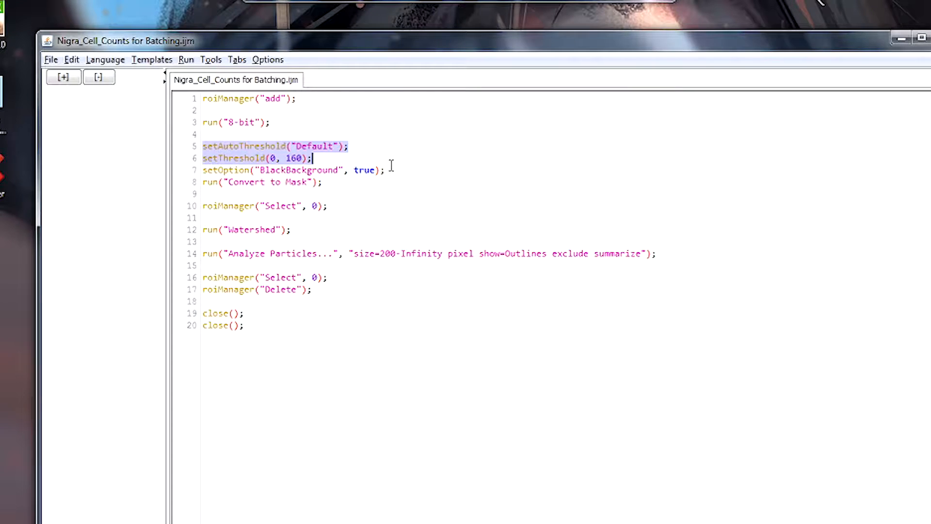
mouse_move(421, 153)
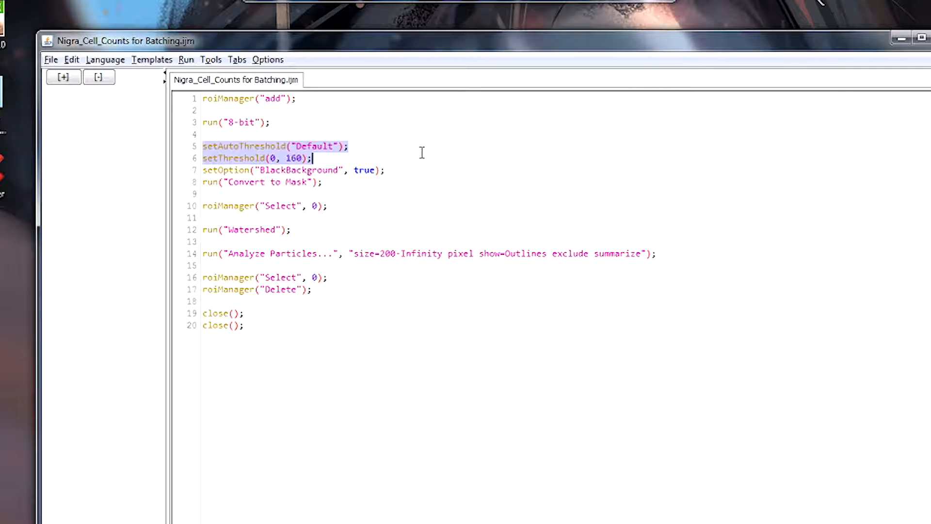
mouse_move(475, 157)
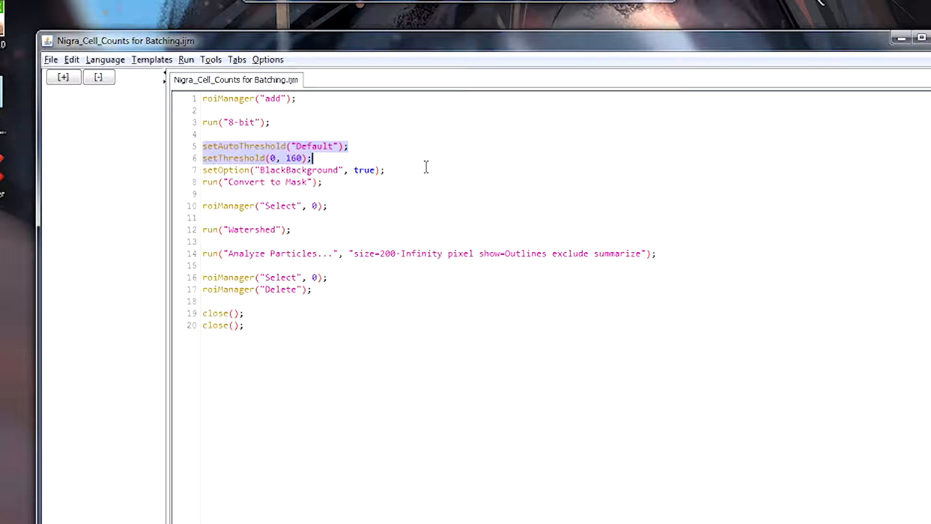
mouse_move(296, 173)
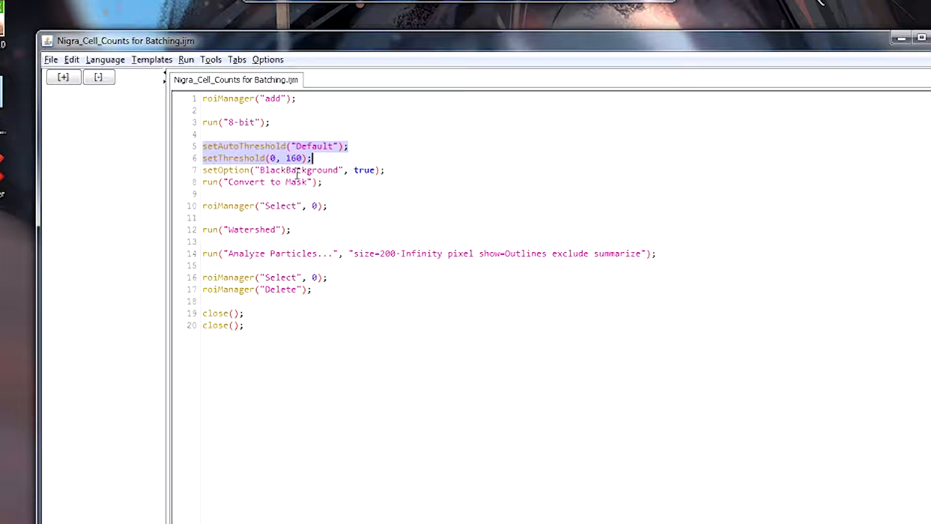
mouse_move(349, 162)
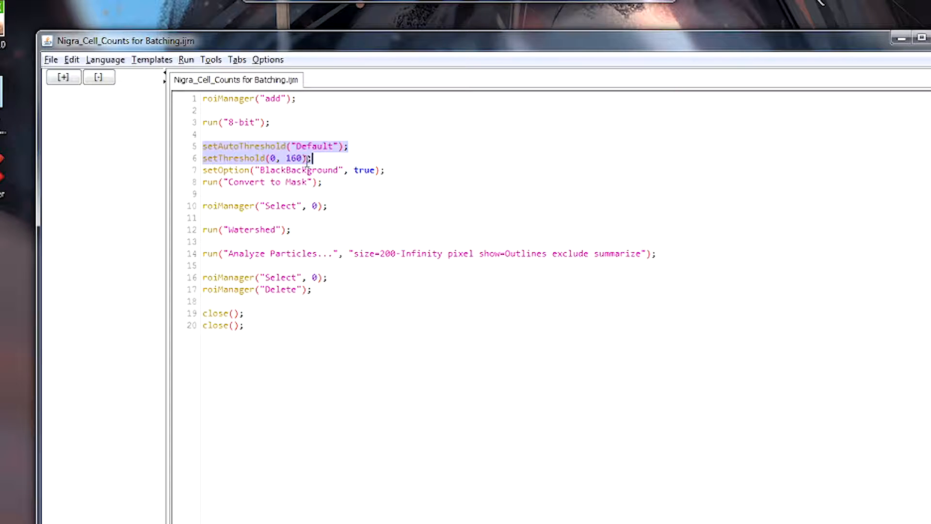
mouse_move(344, 156)
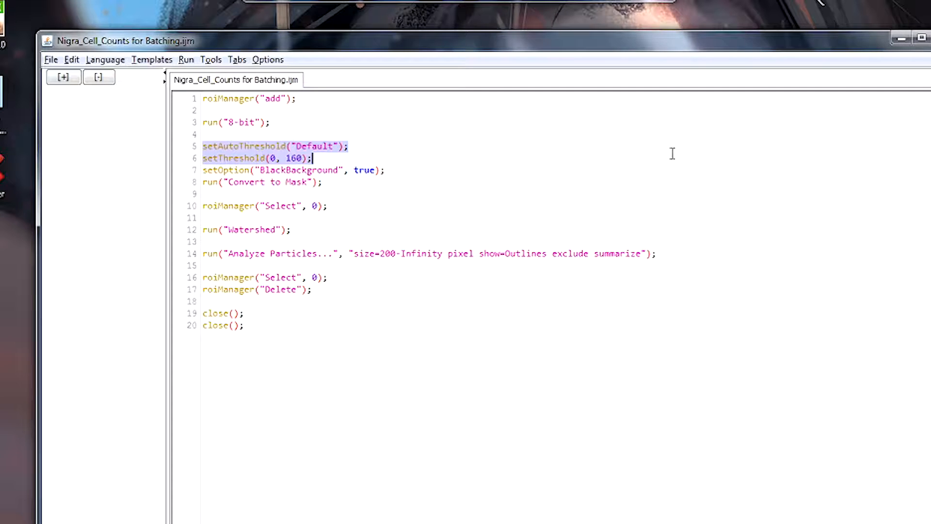
mouse_move(204, 173)
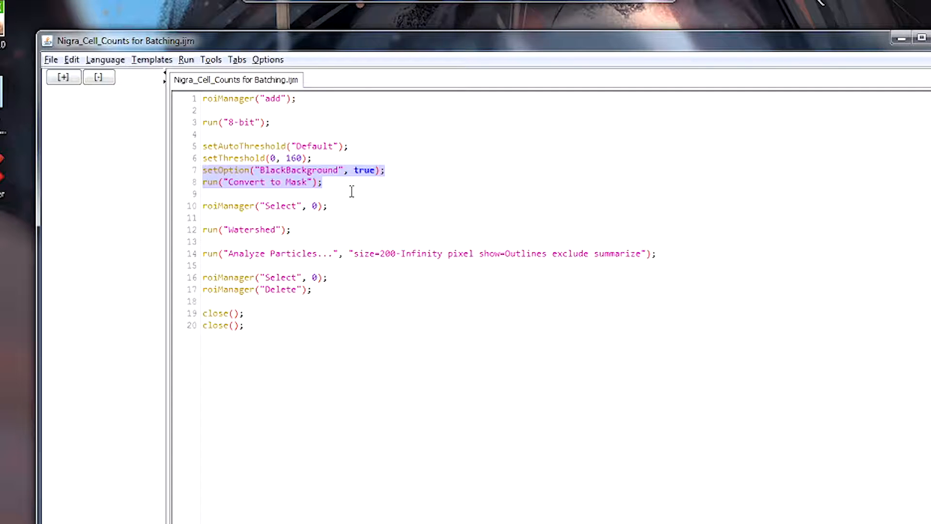
mouse_move(409, 193)
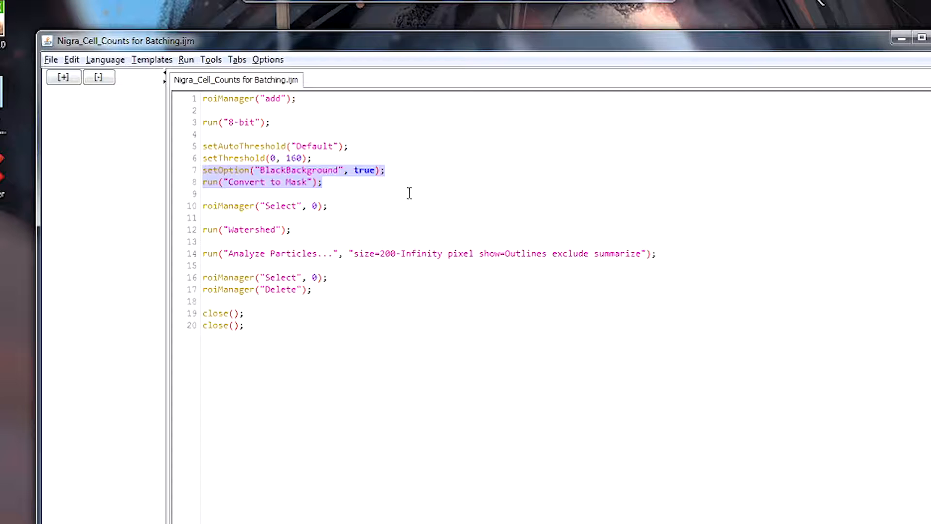
mouse_move(355, 203)
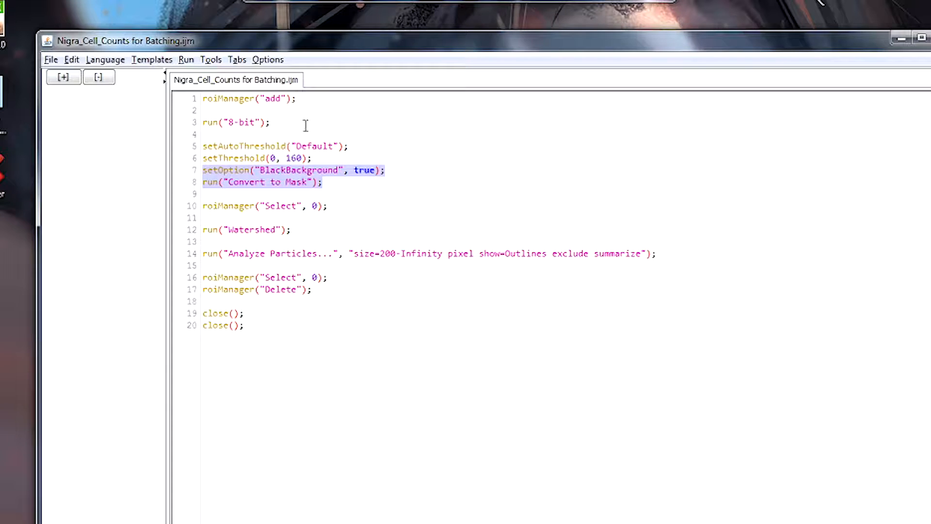
mouse_move(341, 190)
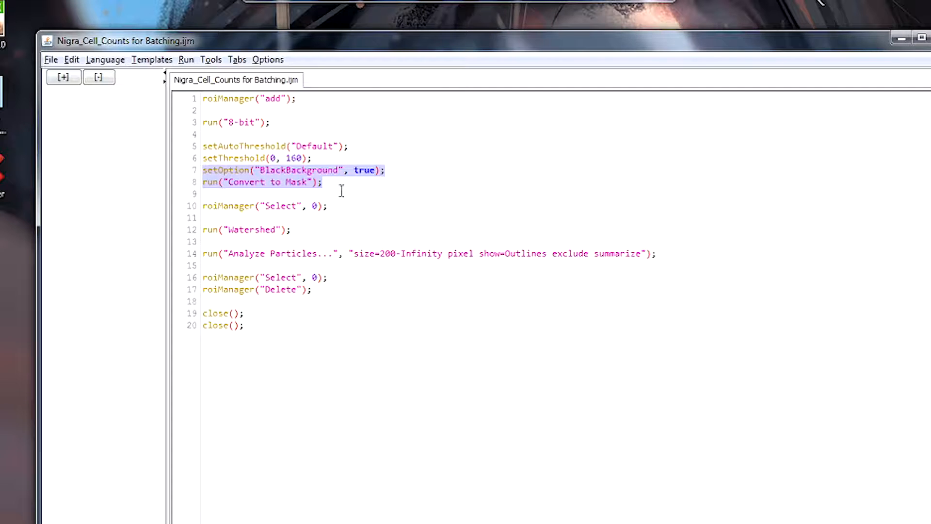
mouse_move(323, 188)
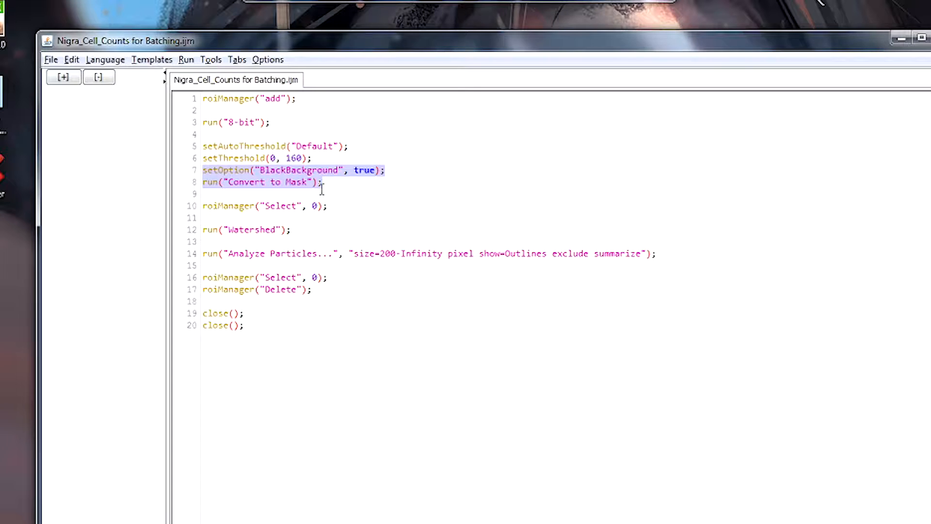
mouse_move(258, 170)
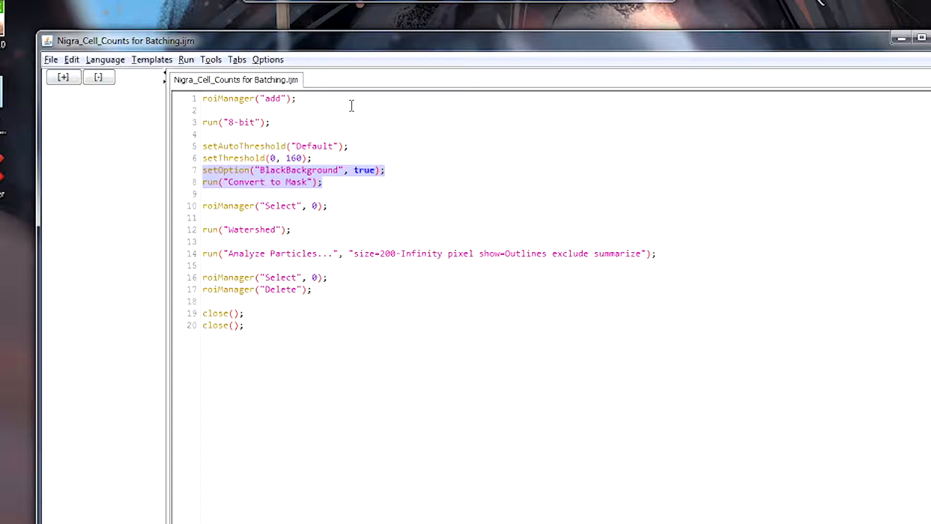
mouse_move(479, 238)
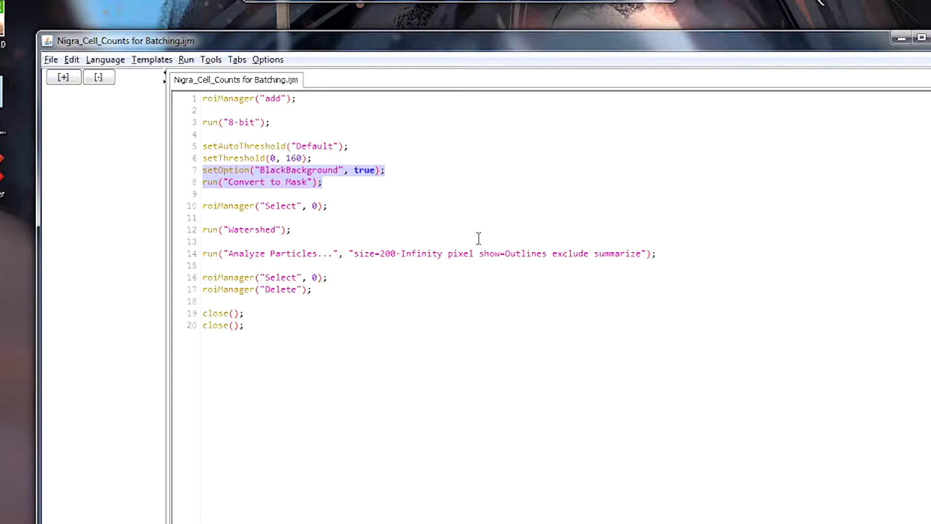
mouse_move(447, 177)
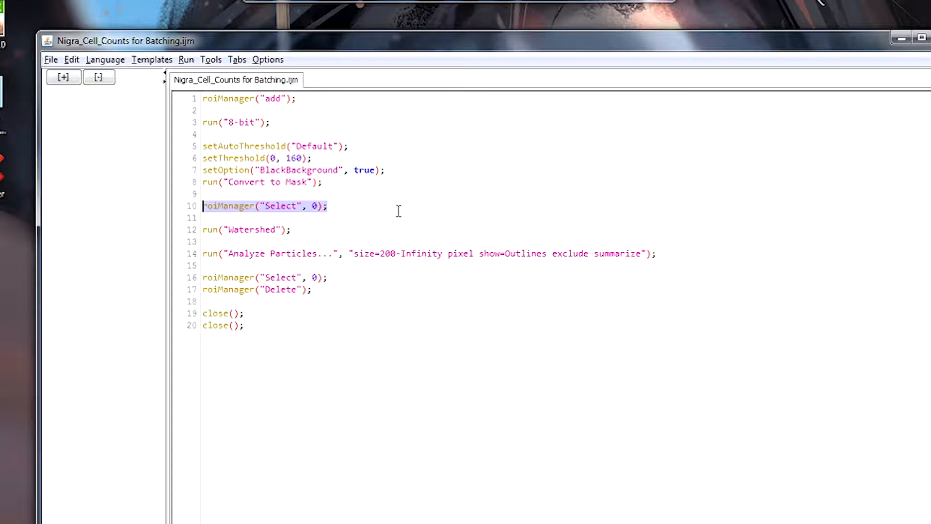
mouse_move(463, 231)
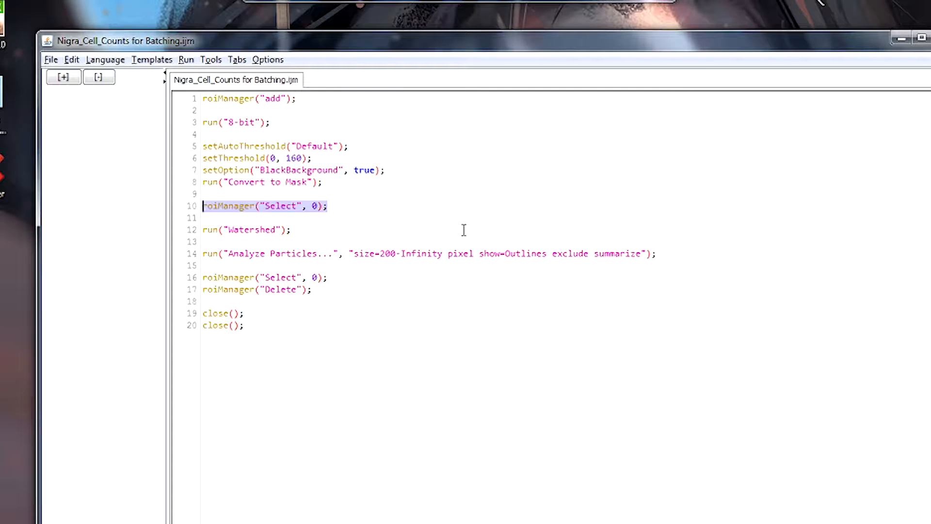
mouse_move(355, 197)
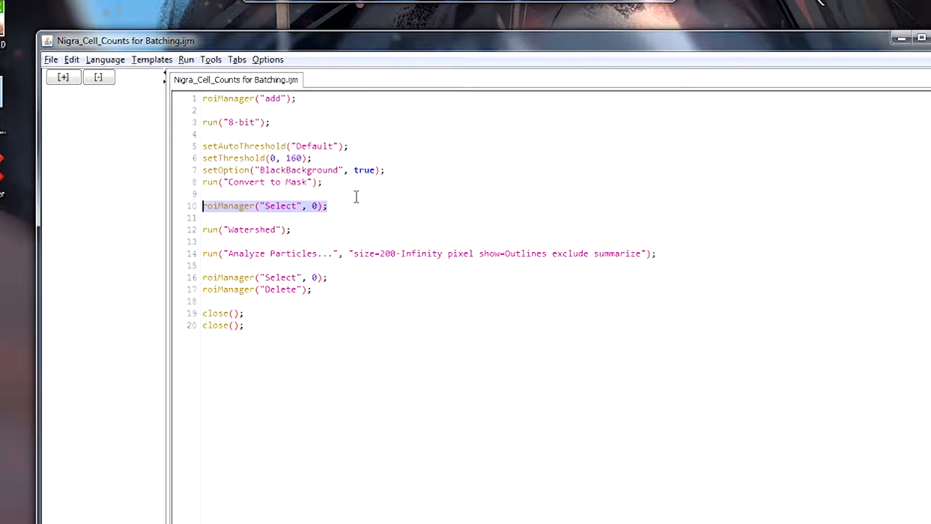
mouse_move(367, 223)
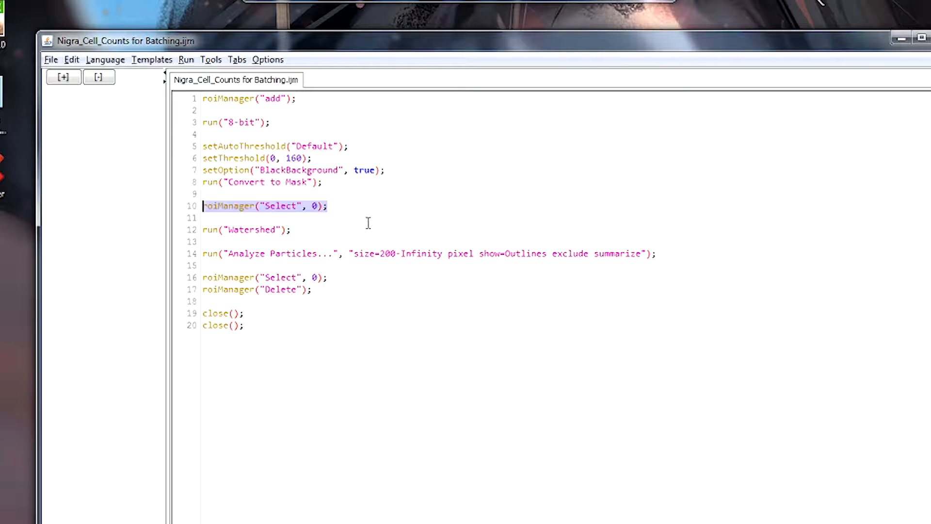
mouse_move(228, 219)
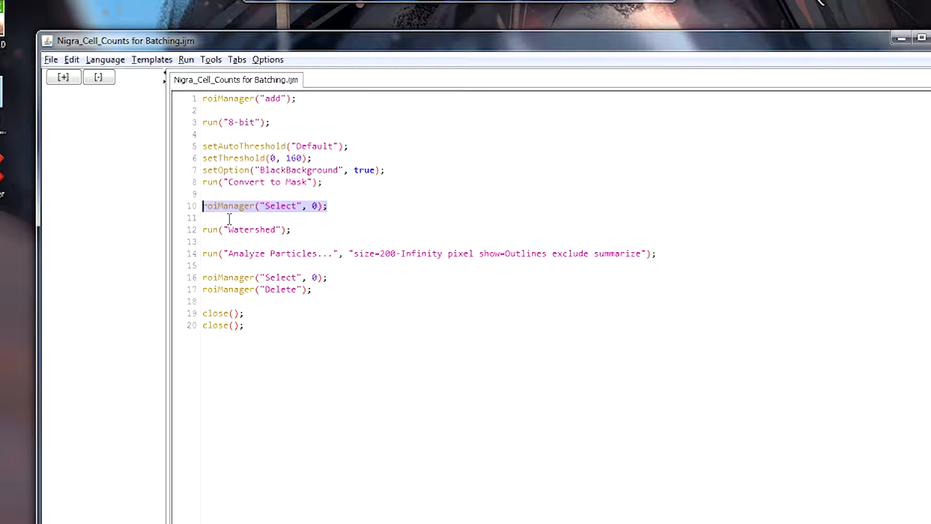
mouse_move(408, 224)
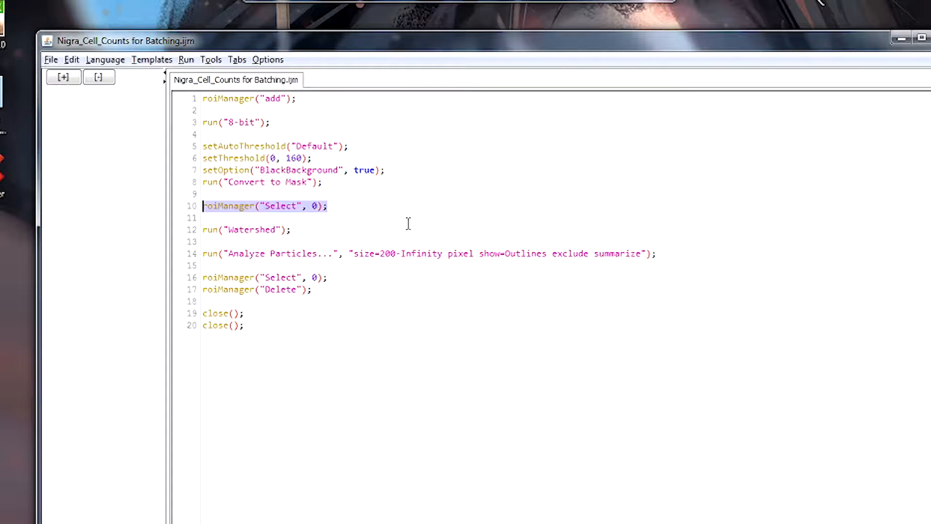
mouse_move(301, 230)
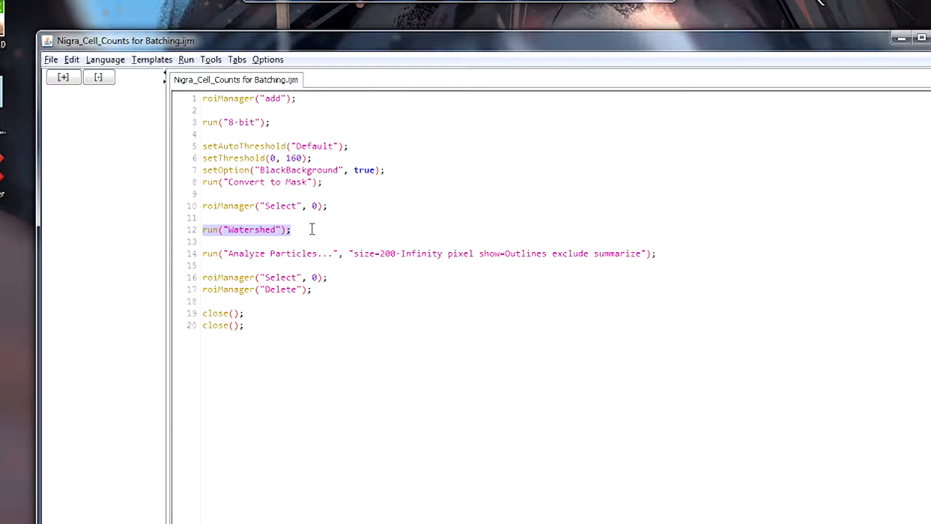
mouse_move(401, 209)
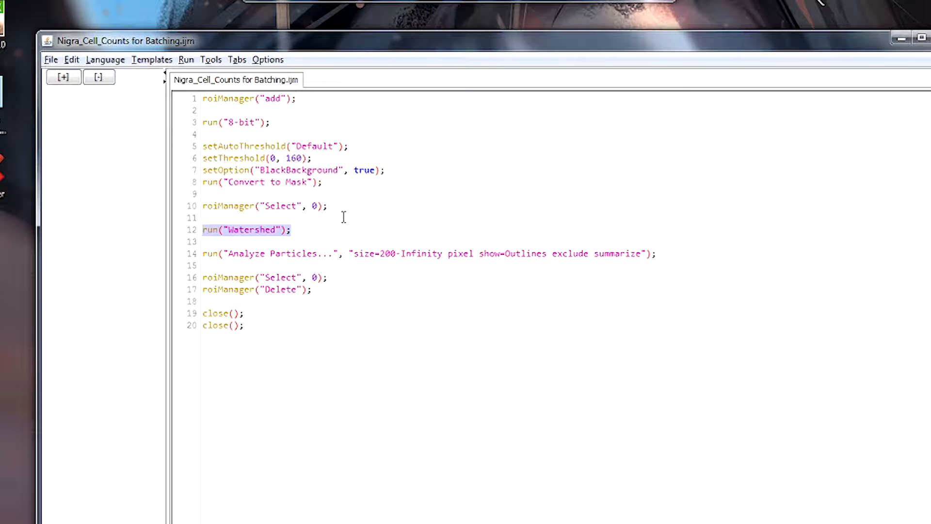
mouse_move(389, 194)
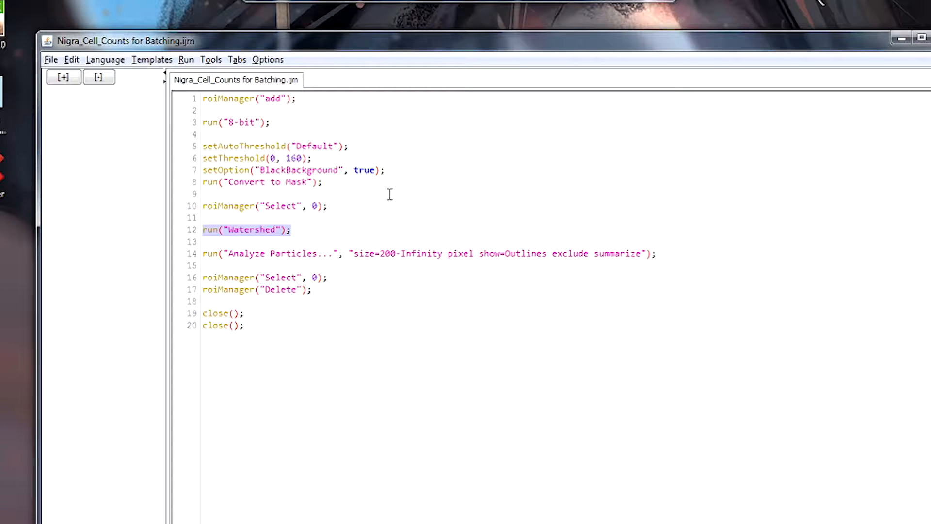
mouse_move(441, 204)
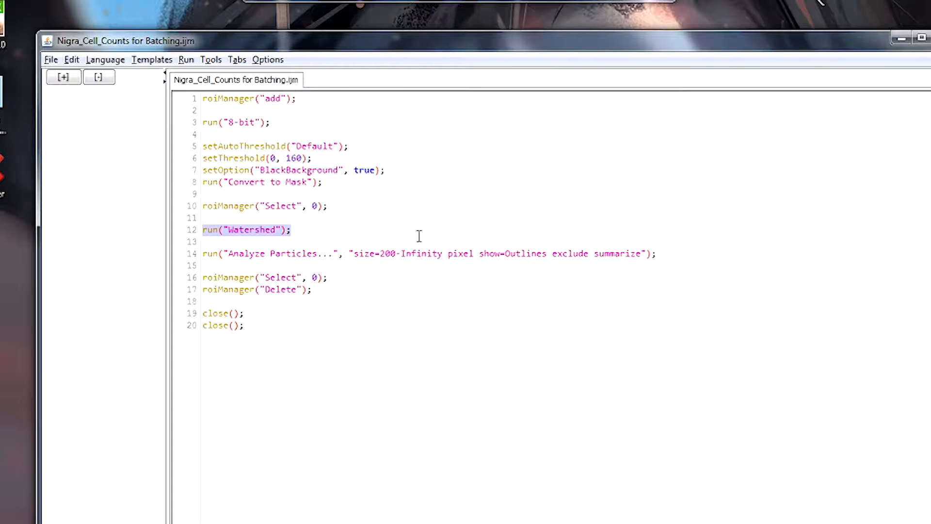
mouse_move(445, 180)
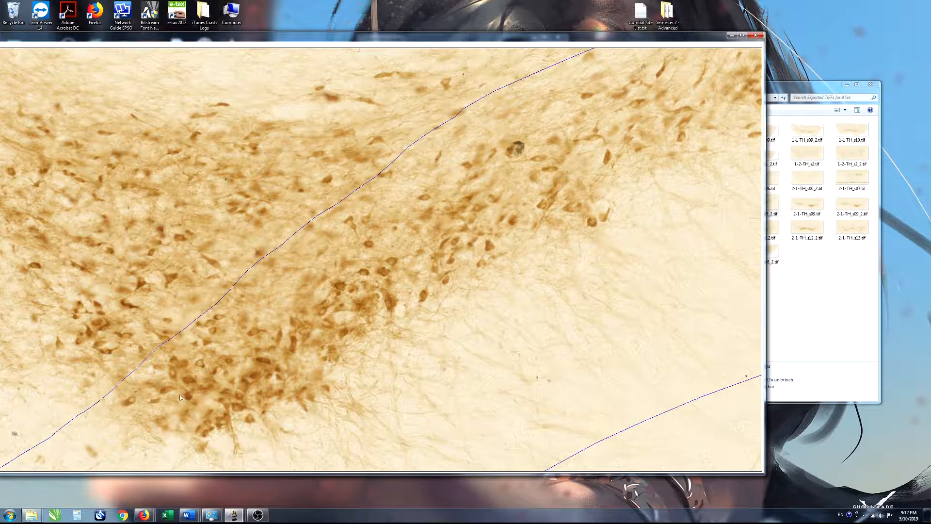
mouse_move(523, 336)
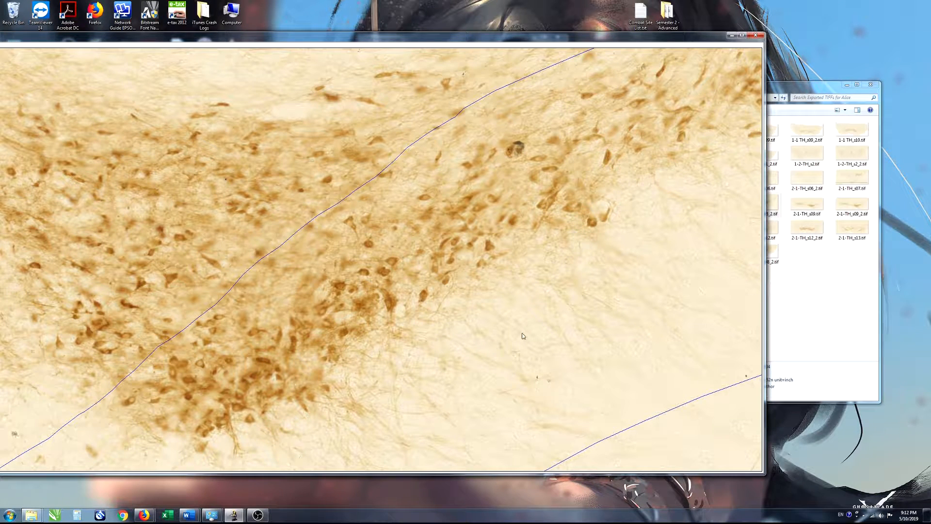
mouse_move(331, 322)
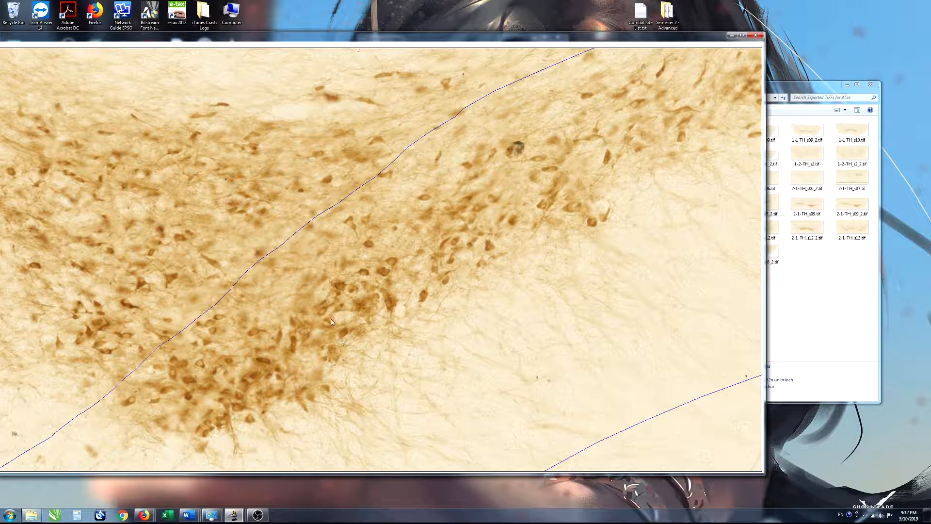
mouse_move(352, 278)
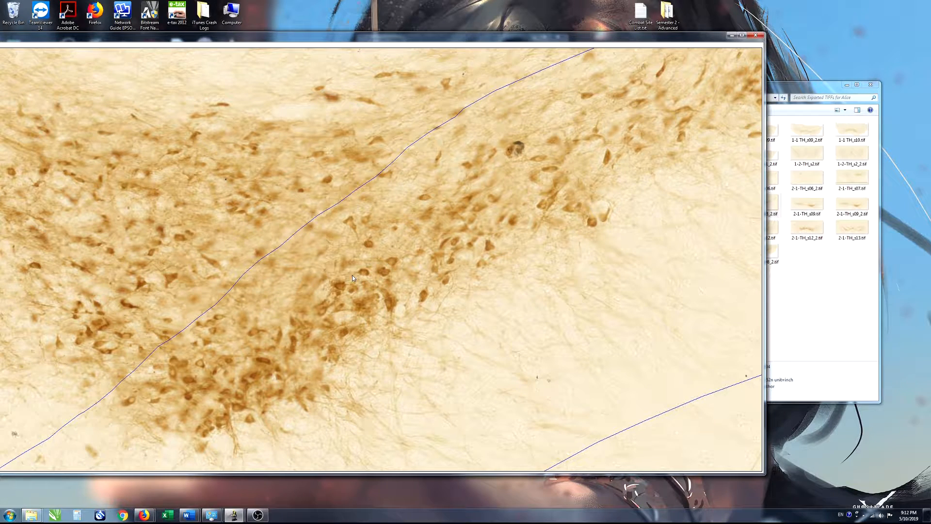
mouse_move(401, 281)
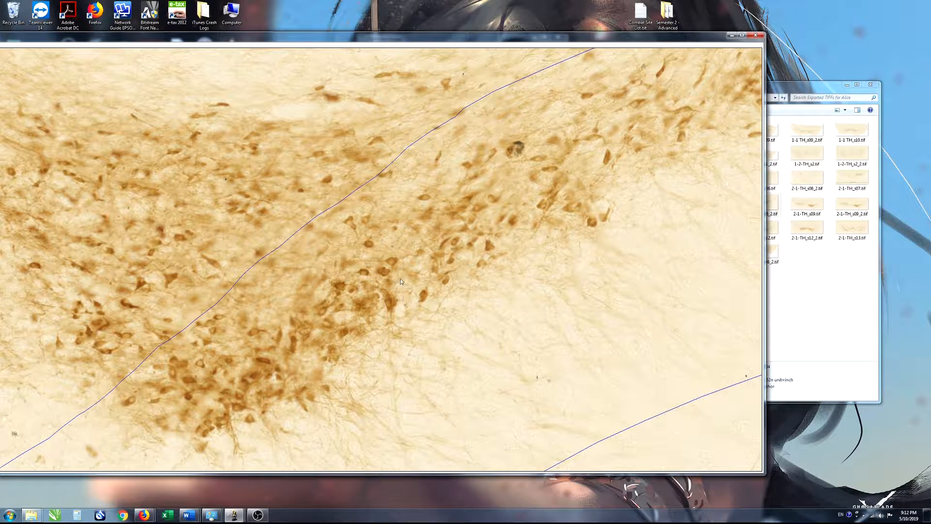
mouse_move(298, 249)
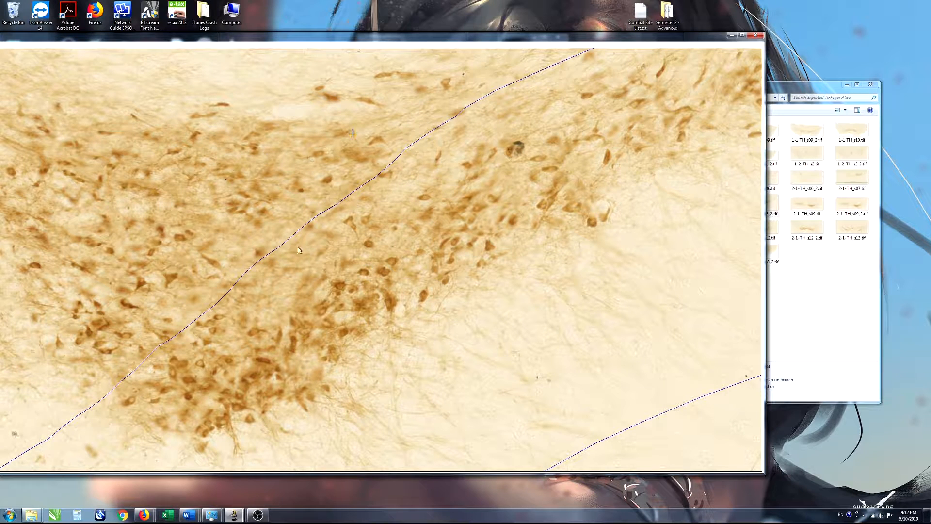
mouse_move(491, 251)
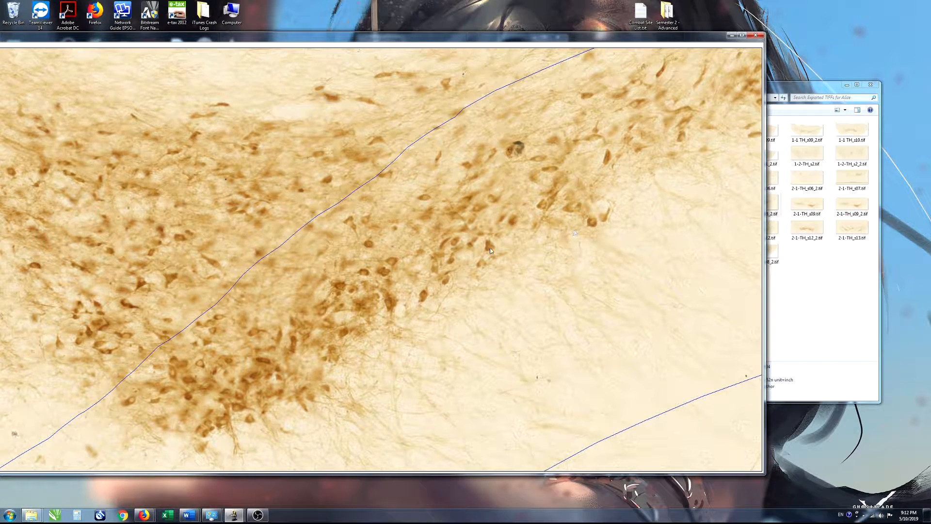
mouse_move(374, 303)
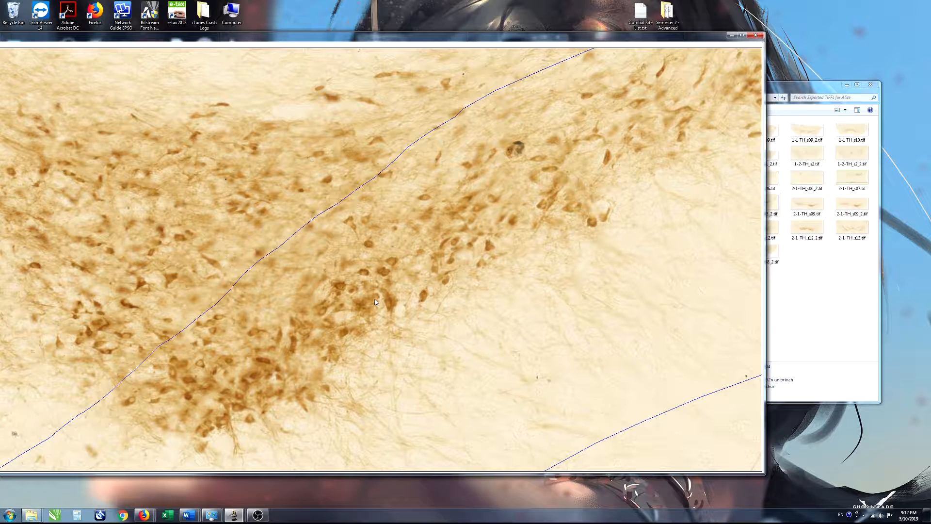
mouse_move(391, 340)
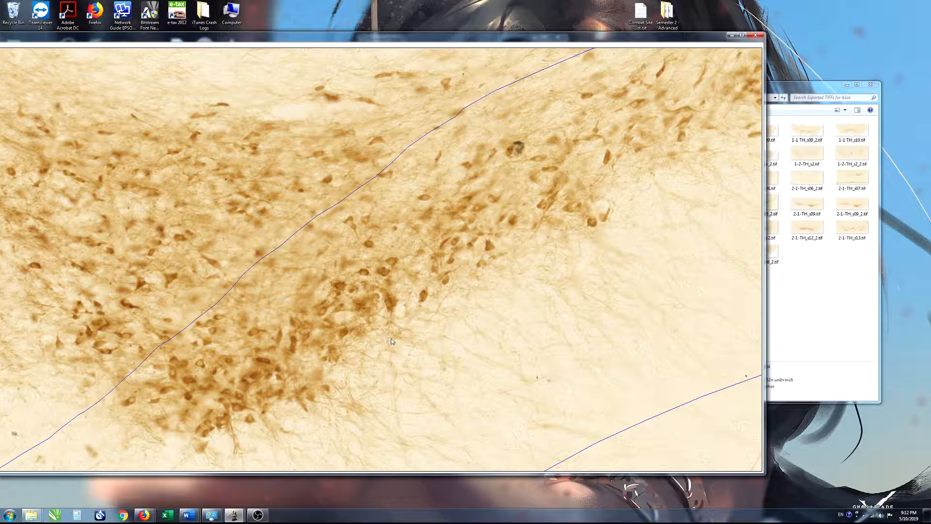
mouse_move(415, 241)
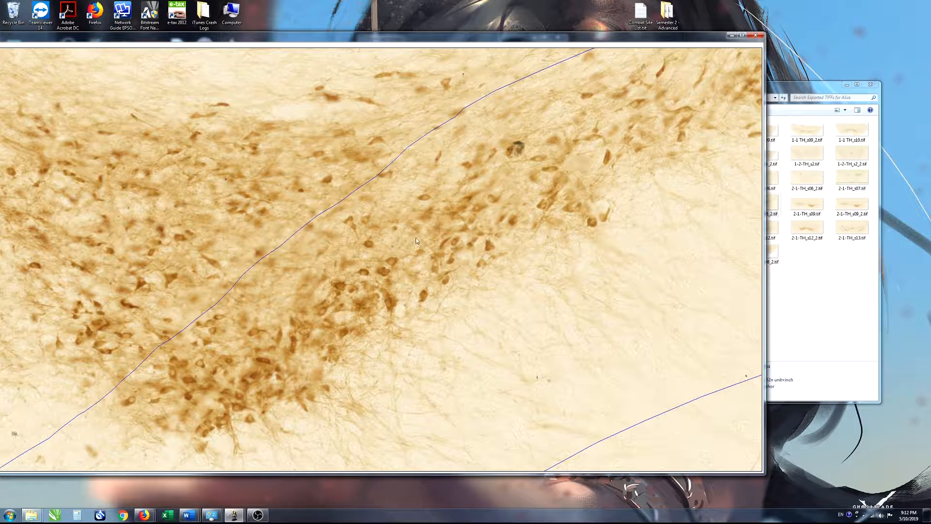
mouse_move(470, 267)
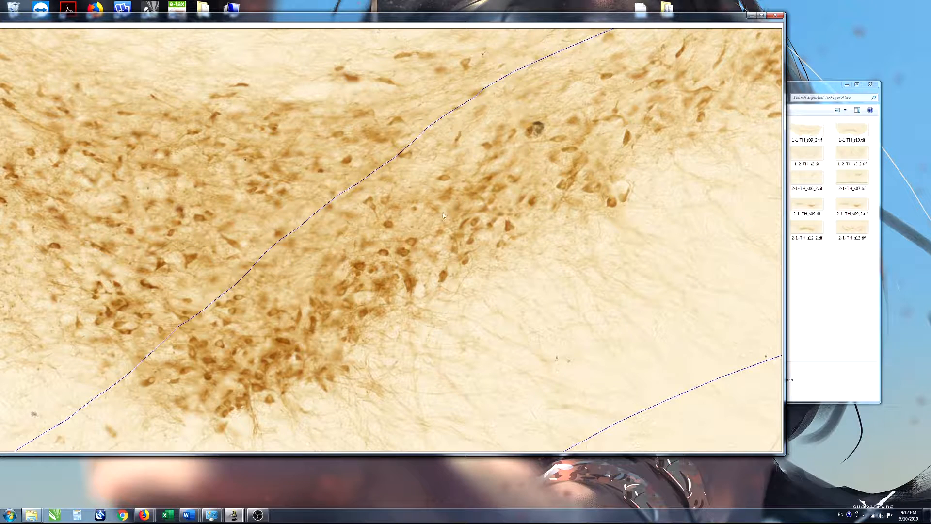
mouse_move(212, 343)
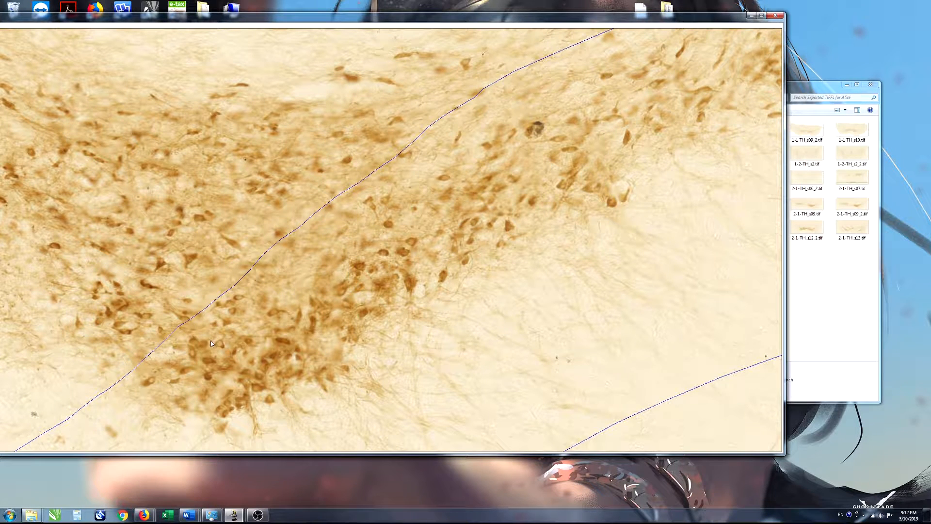
mouse_move(145, 378)
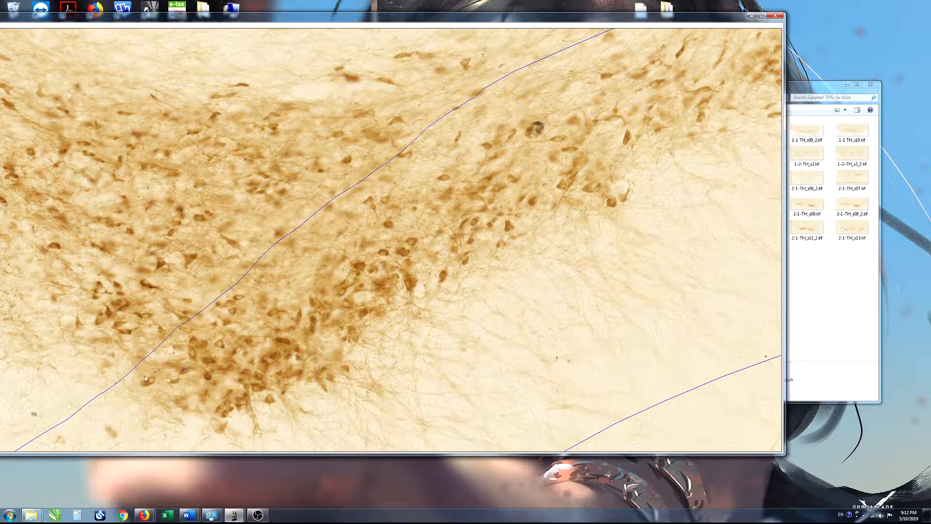
mouse_move(358, 381)
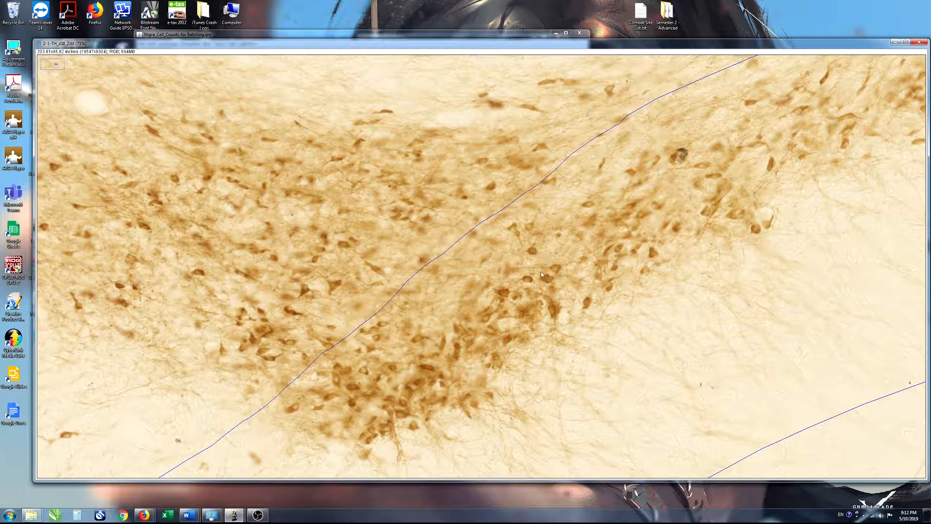
mouse_move(343, 366)
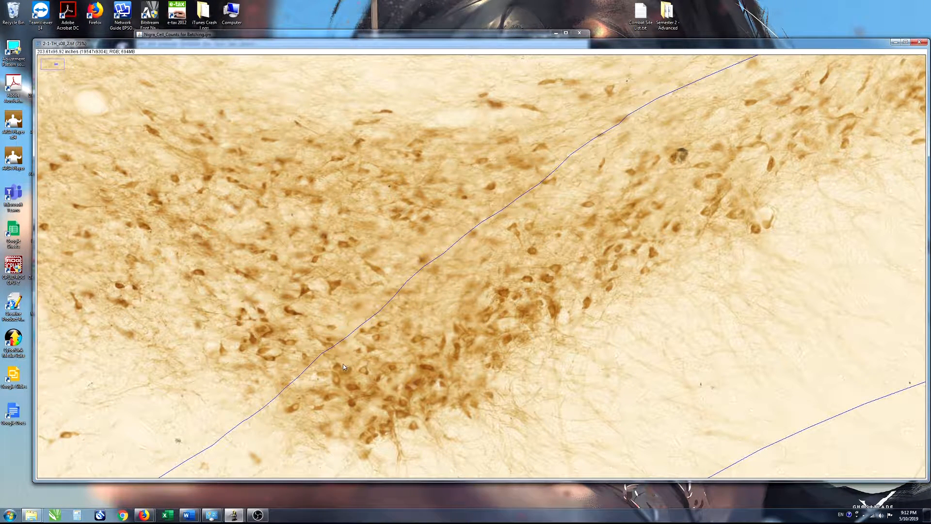
mouse_move(339, 386)
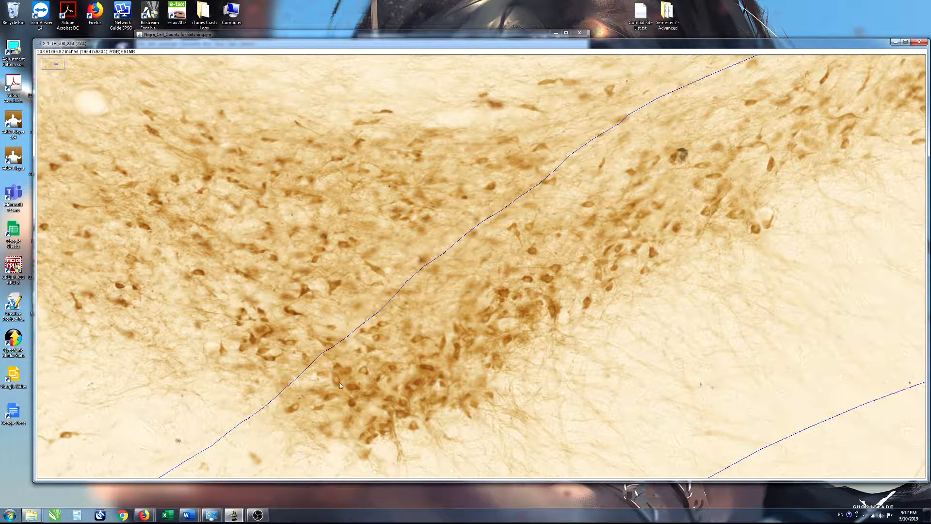
mouse_move(348, 382)
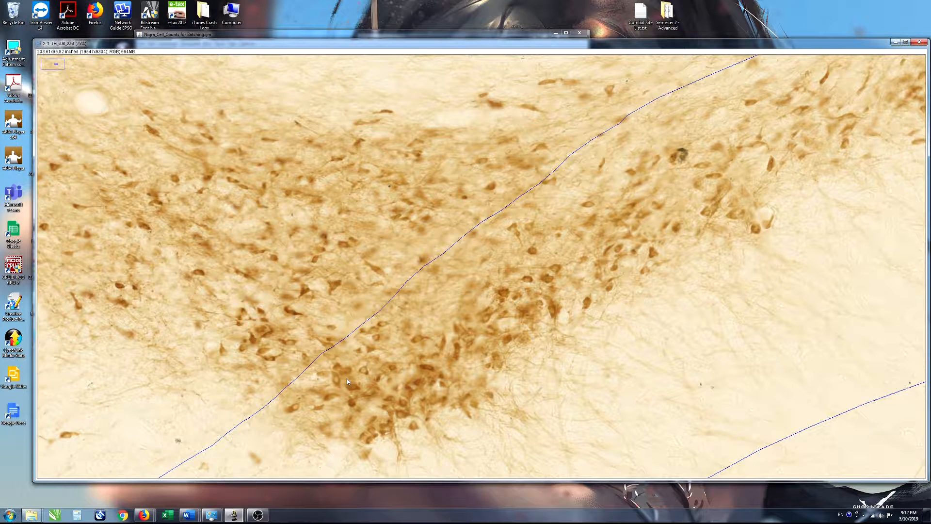
mouse_move(358, 370)
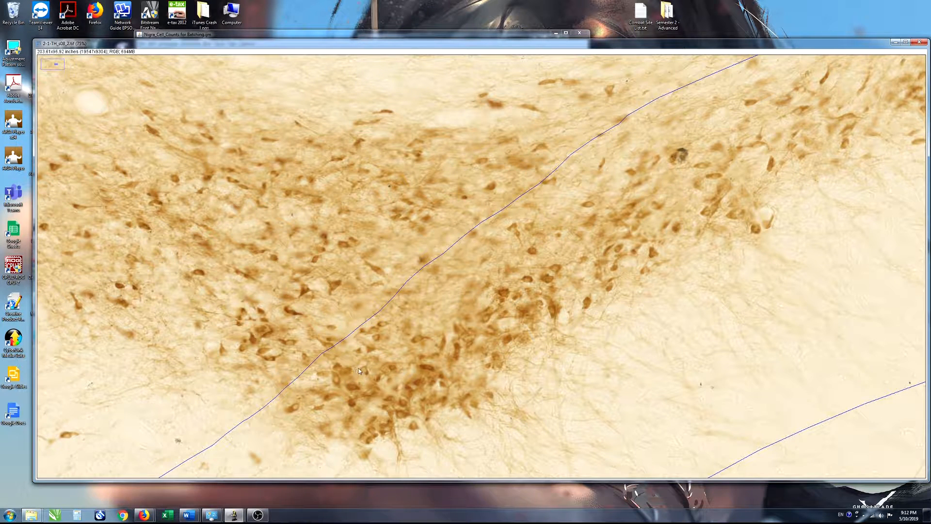
mouse_move(346, 389)
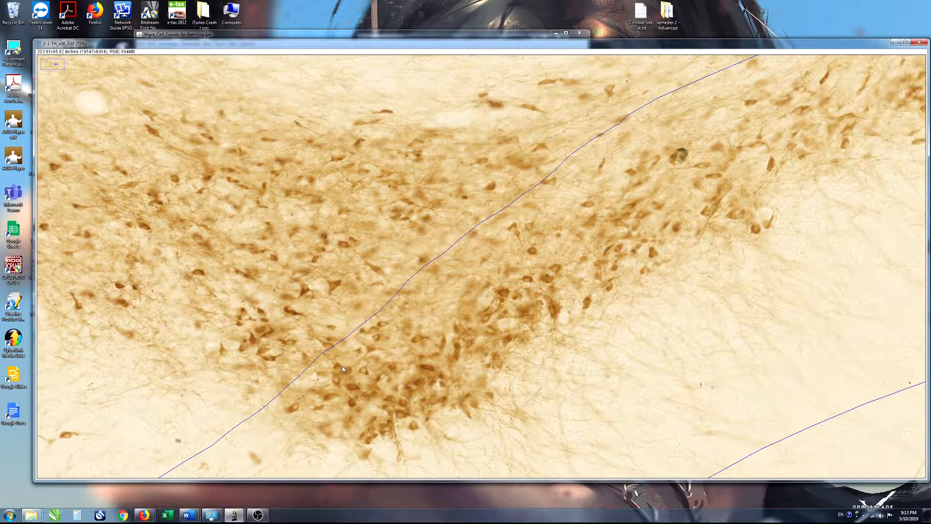
mouse_move(332, 367)
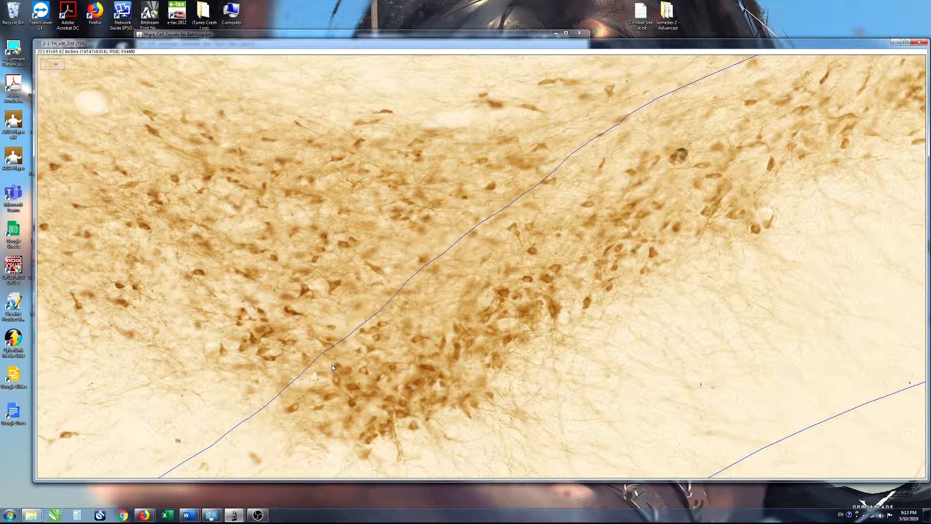
mouse_move(334, 375)
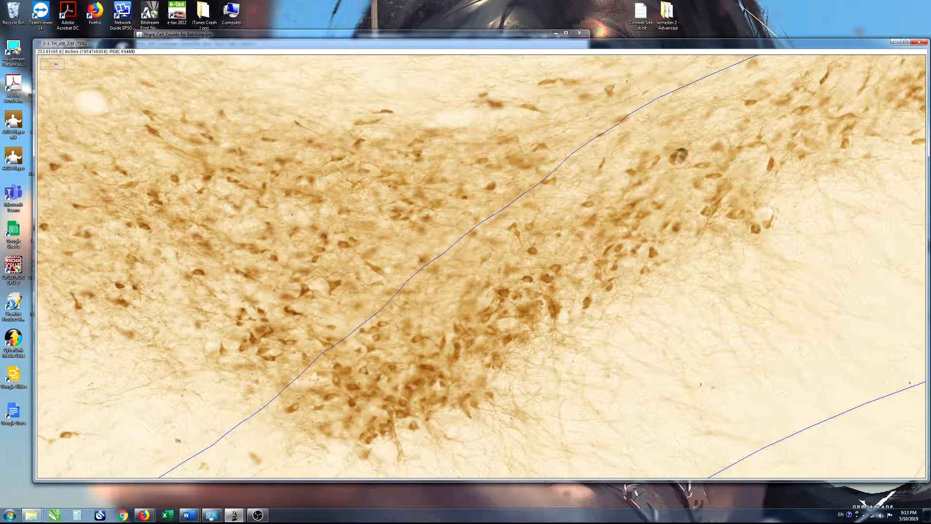
mouse_move(142, 514)
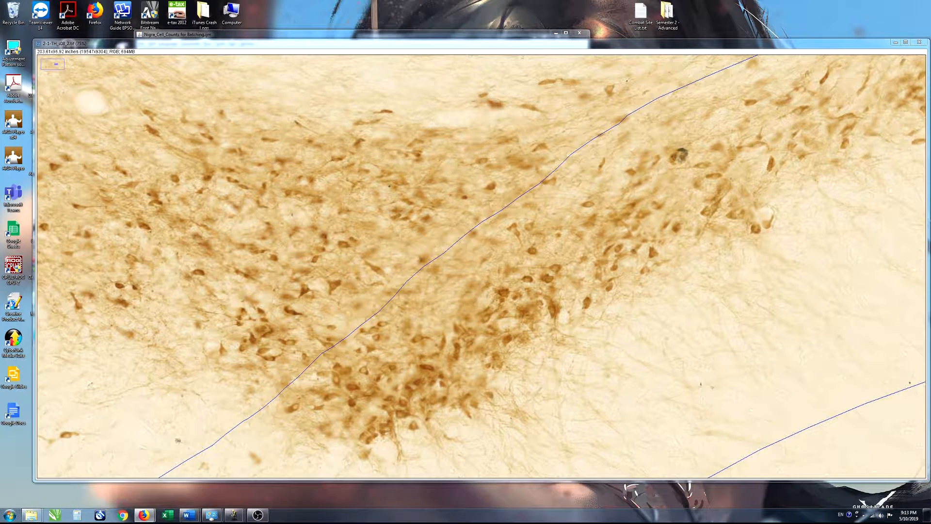
Step: Close the Explorer window of exported TIFFs so the stained tissue image is unobstructed
left_click(617, 63)
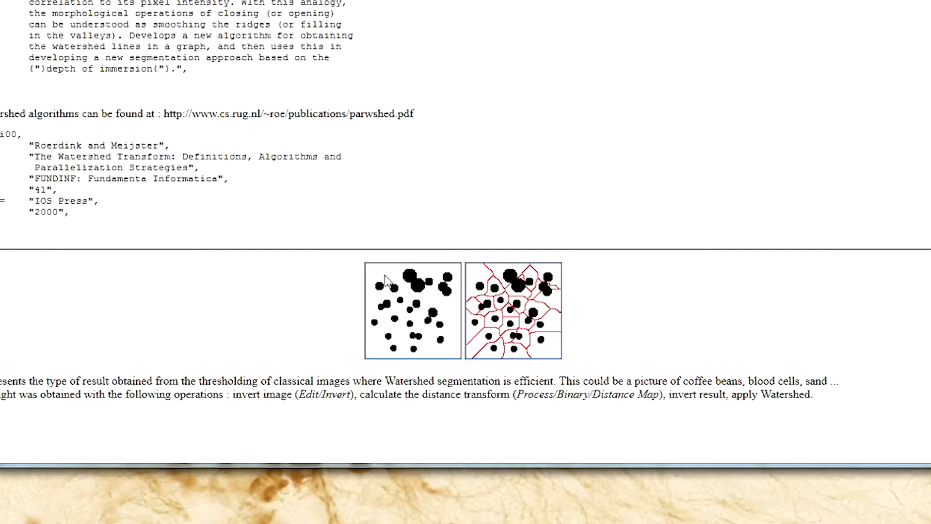
mouse_move(433, 291)
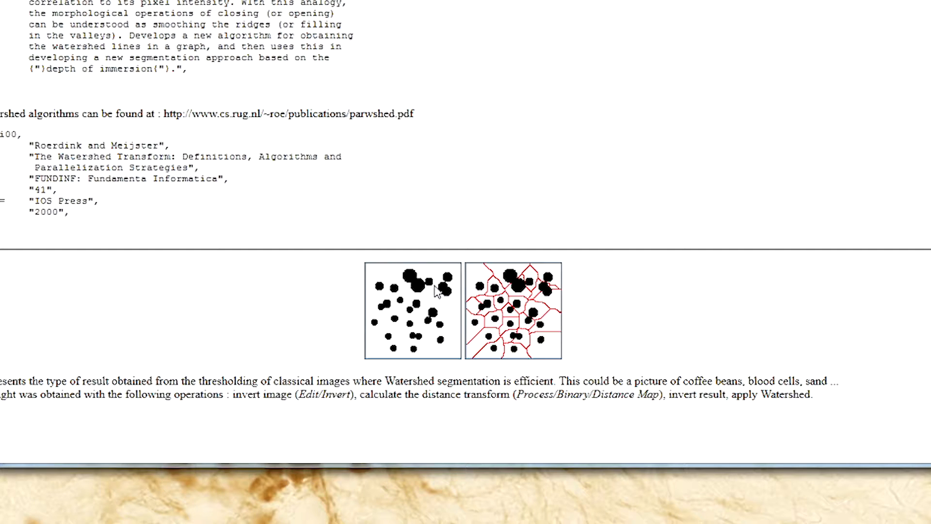
mouse_move(410, 278)
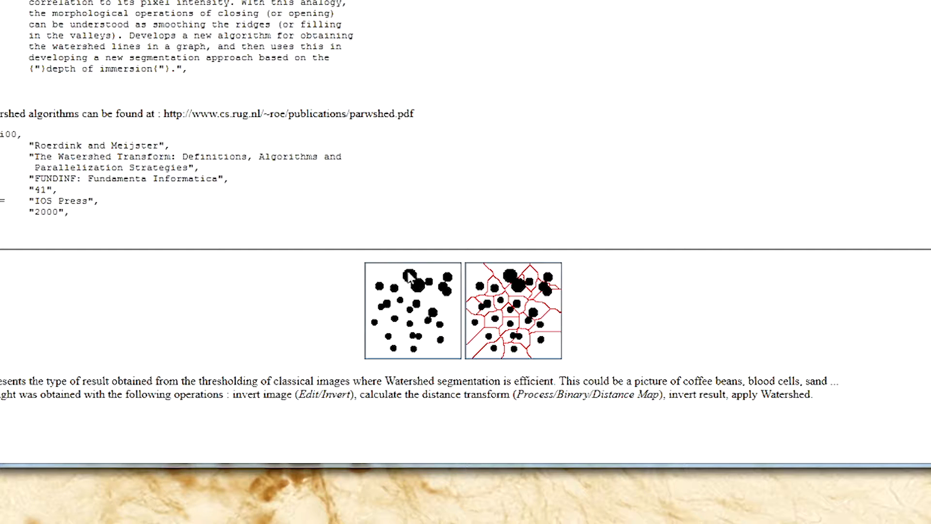
mouse_move(419, 285)
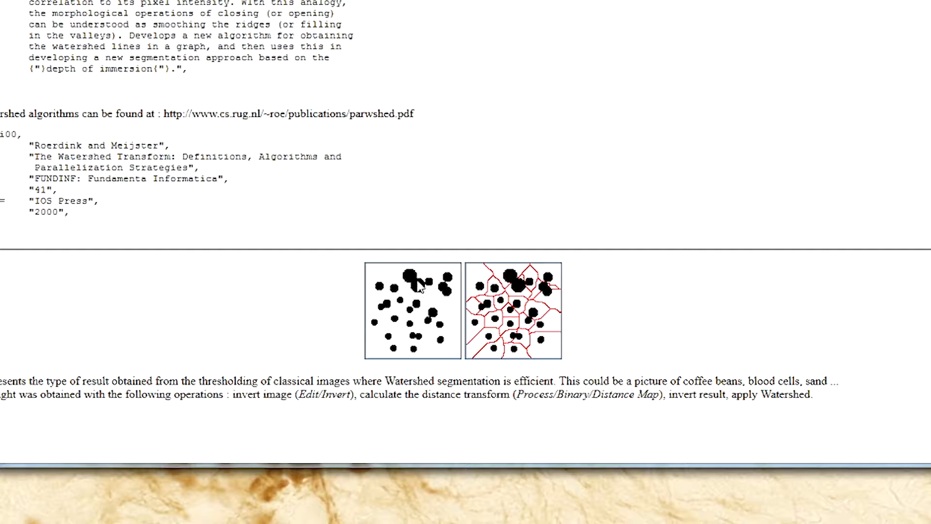
mouse_move(522, 291)
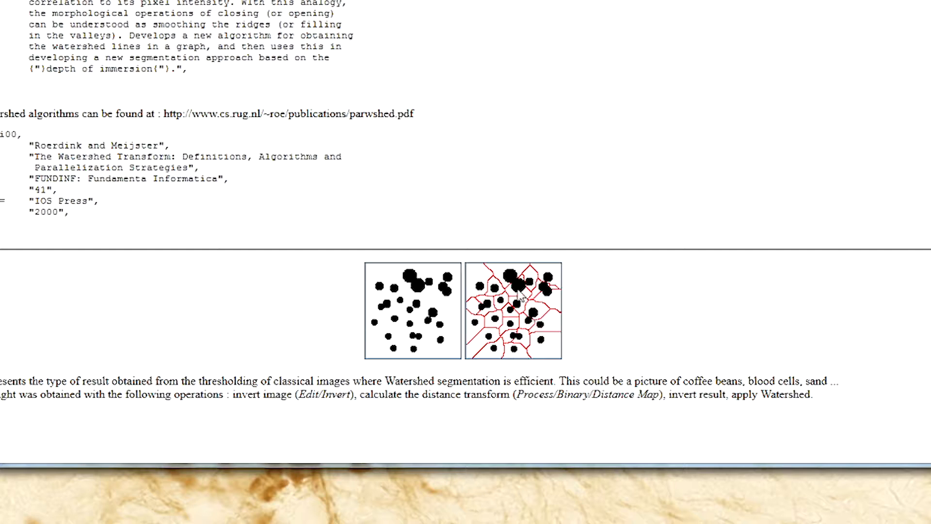
mouse_move(777, 289)
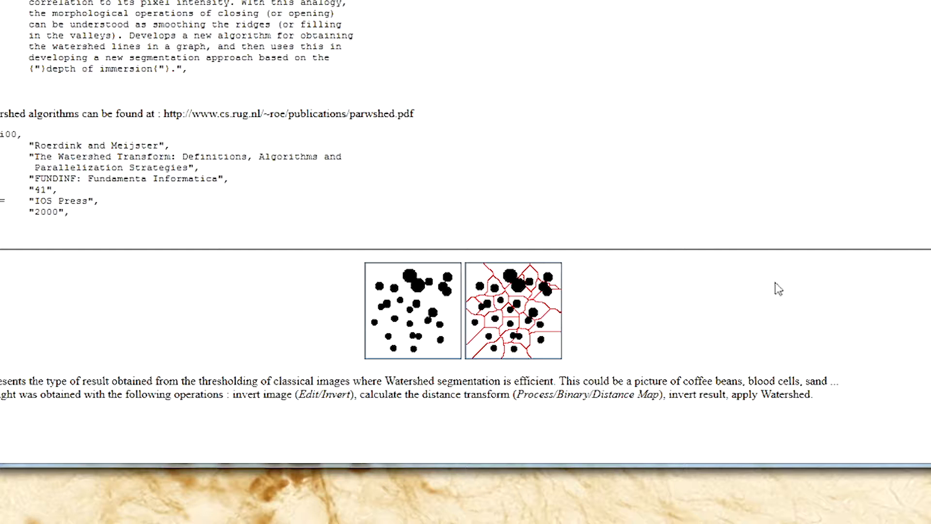
mouse_move(354, 340)
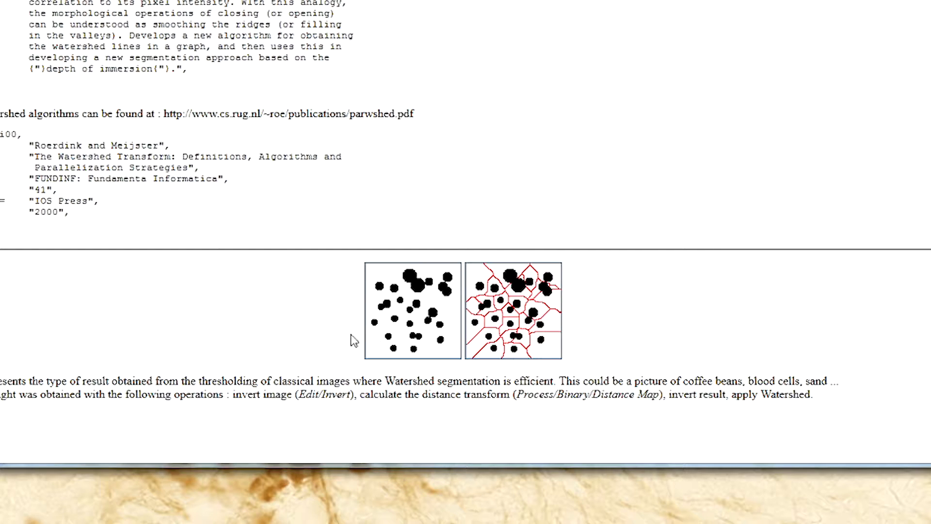
mouse_move(429, 288)
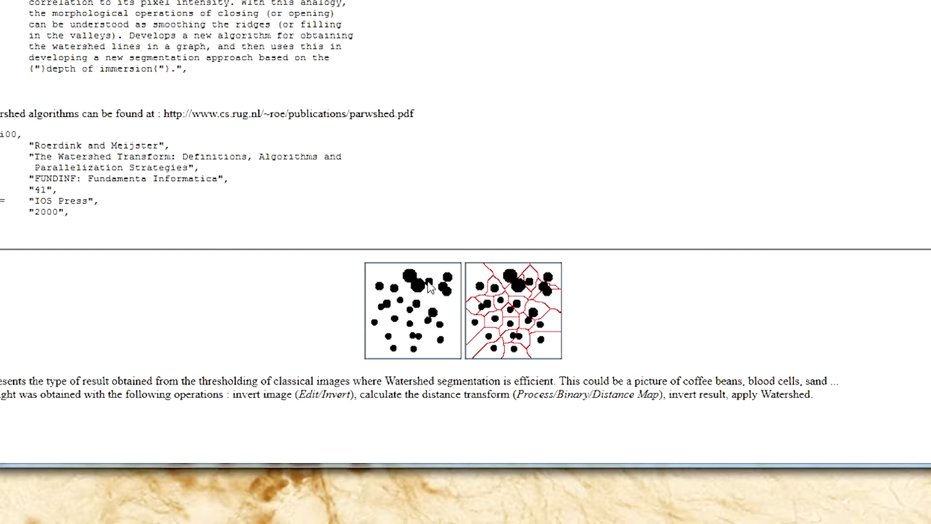
mouse_move(386, 280)
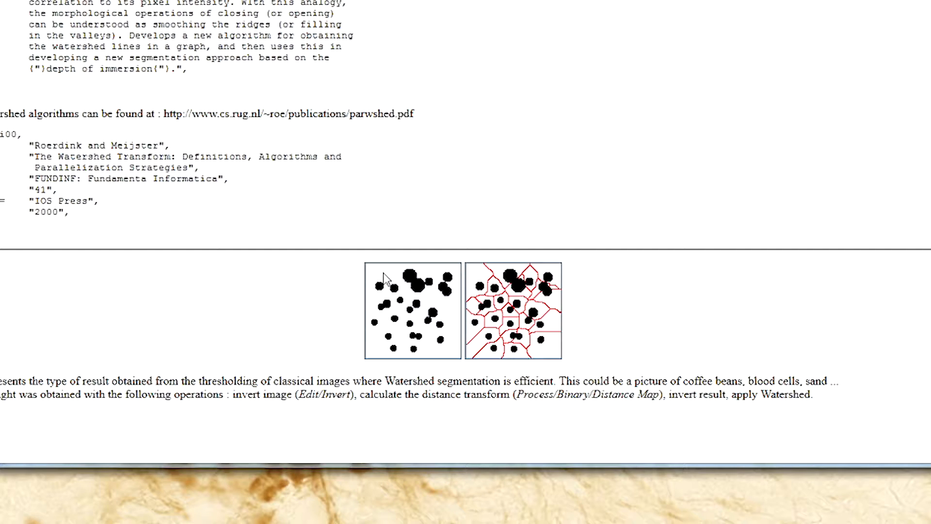
mouse_move(423, 290)
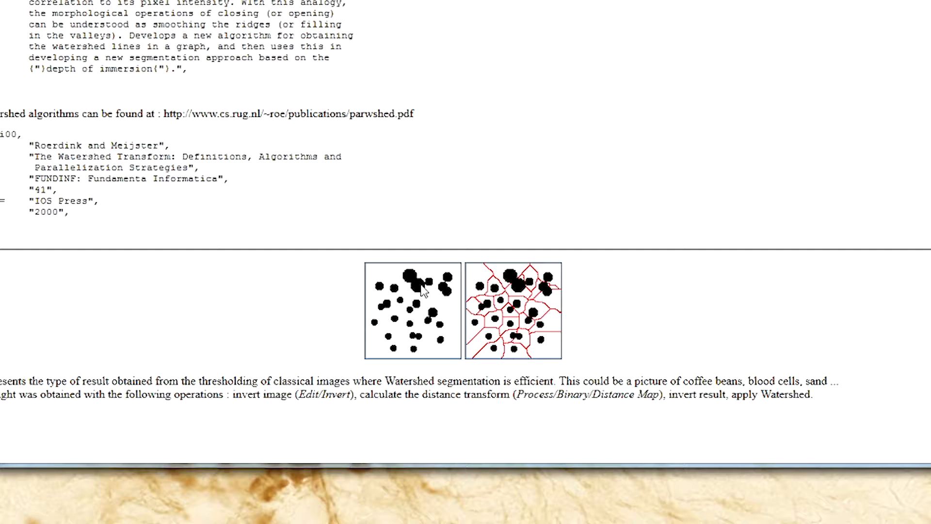
mouse_move(540, 268)
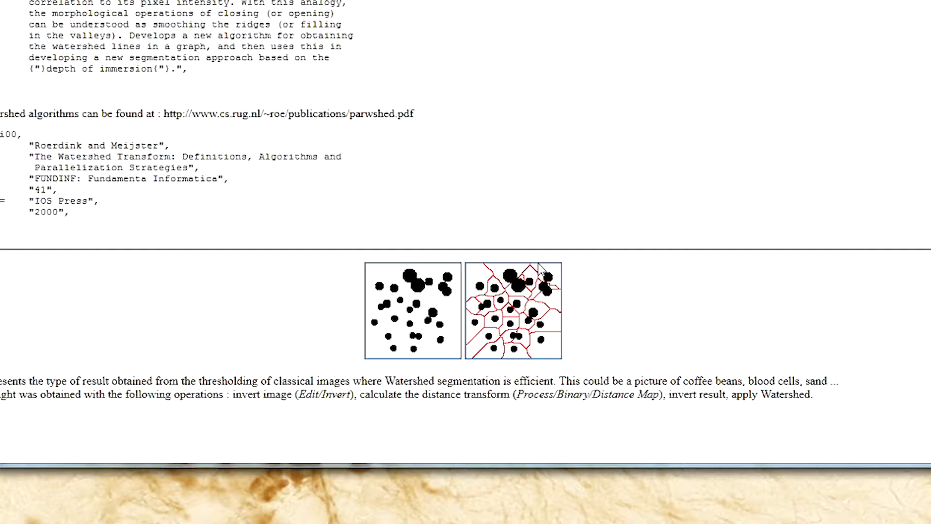
mouse_move(512, 286)
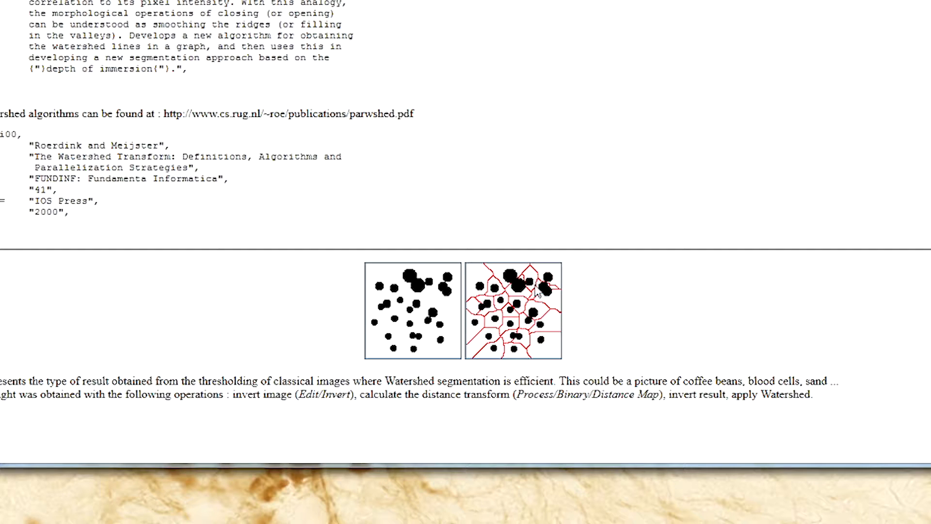
mouse_move(640, 240)
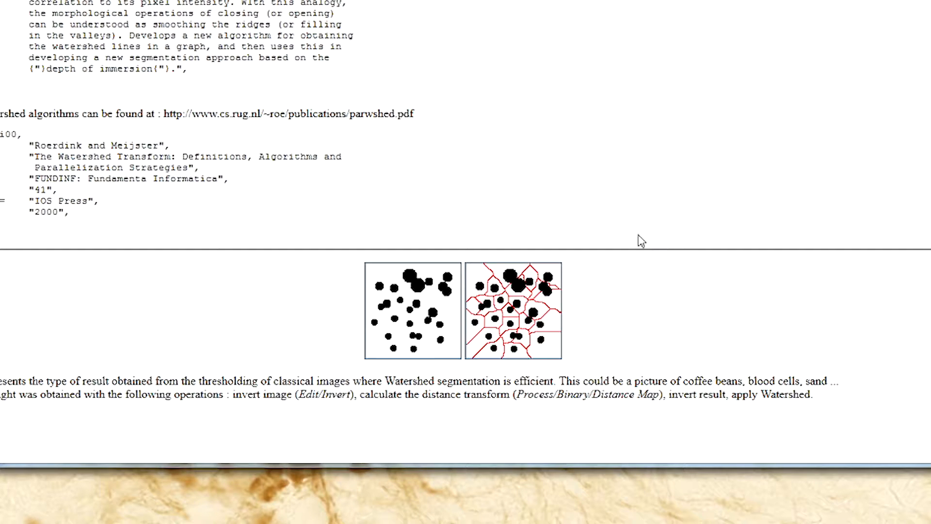
mouse_move(505, 292)
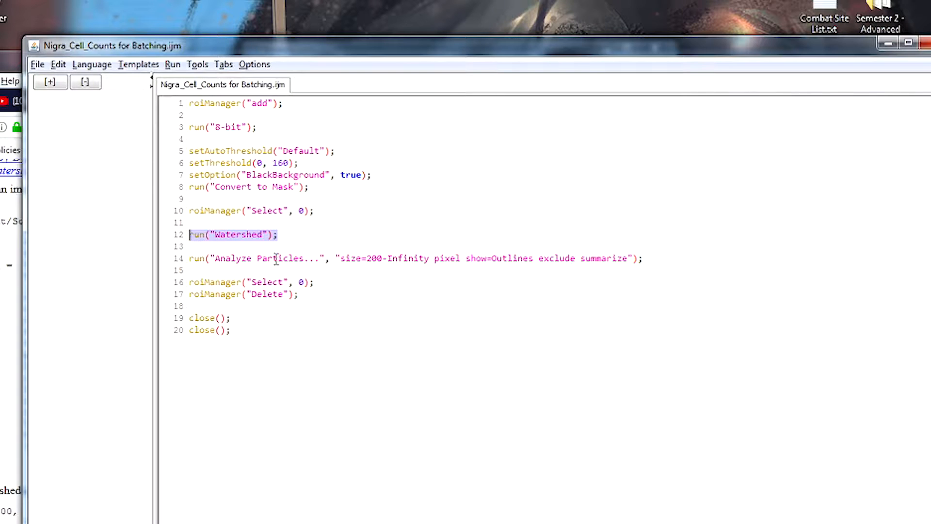
mouse_move(459, 240)
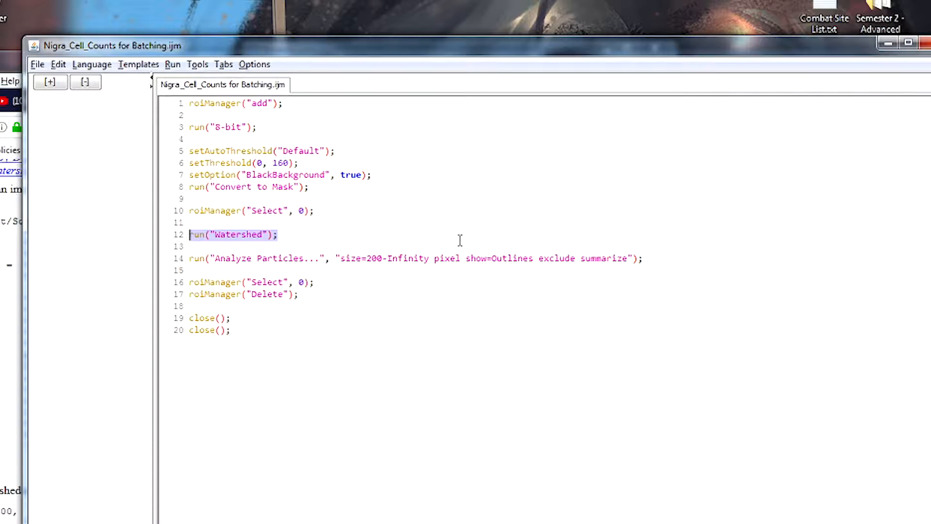
mouse_move(663, 260)
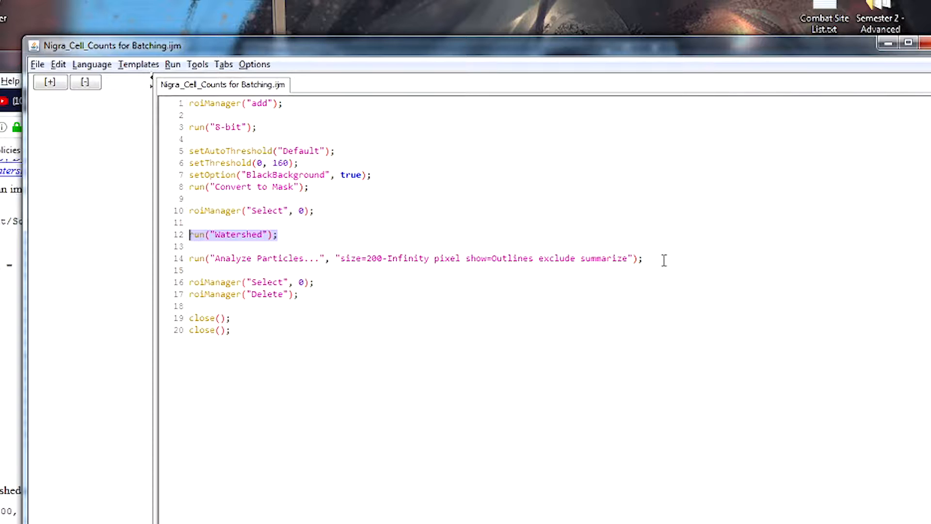
mouse_move(364, 358)
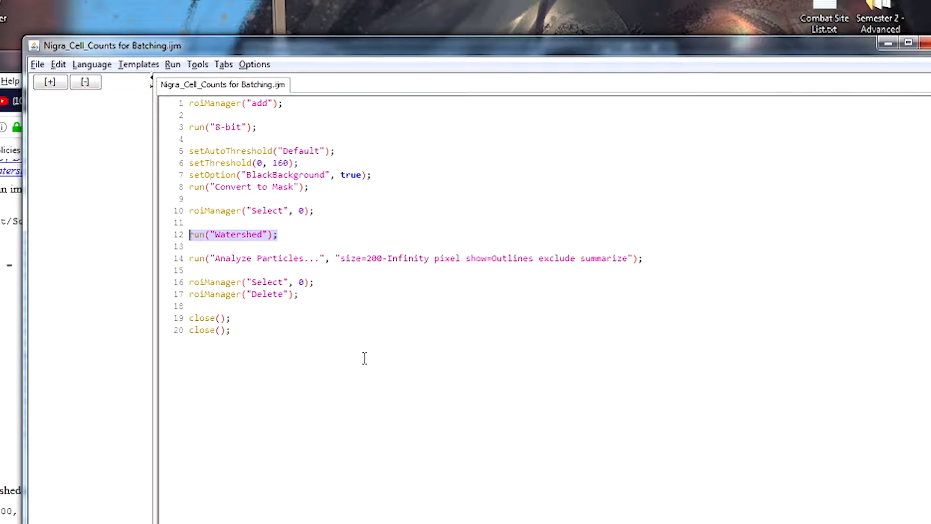
Step: Bring the Fiji script editor forward at the run("Watershed") line 12
left_click(211, 257)
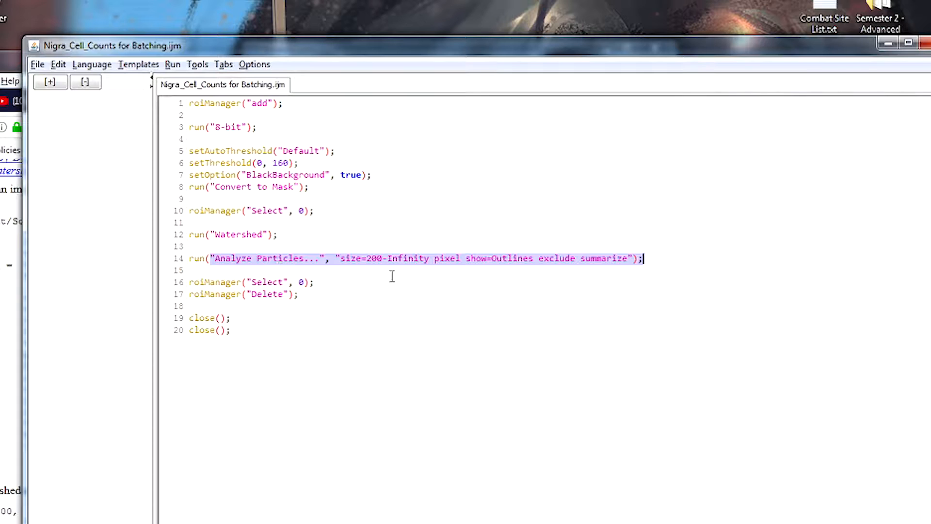
mouse_move(380, 267)
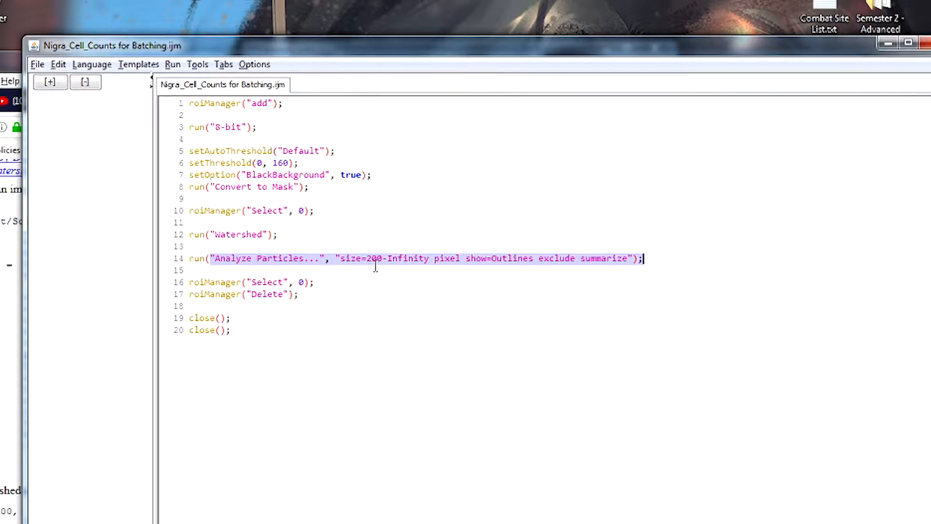
mouse_move(388, 272)
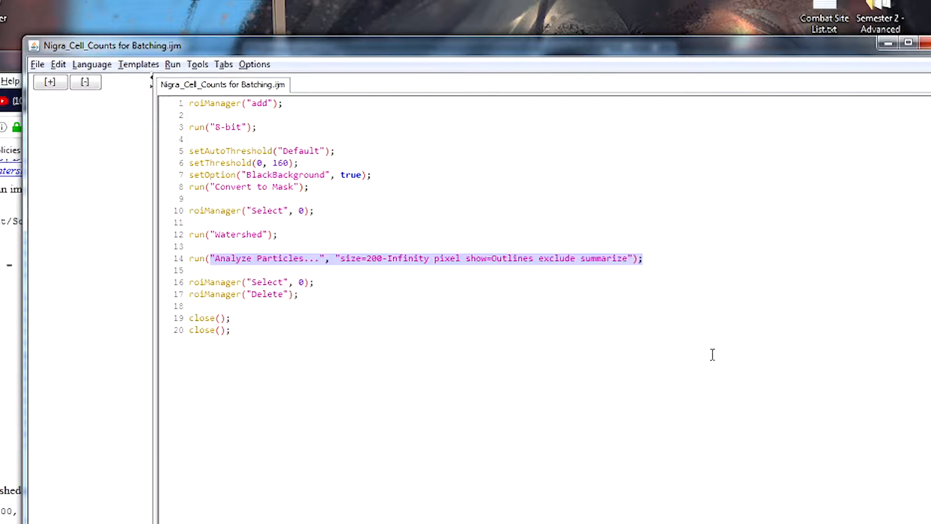
mouse_move(436, 284)
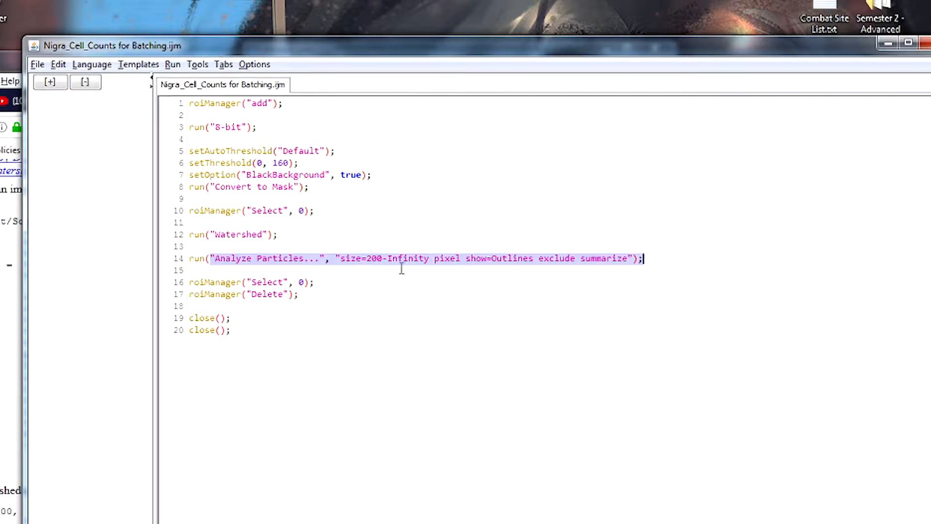
mouse_move(561, 338)
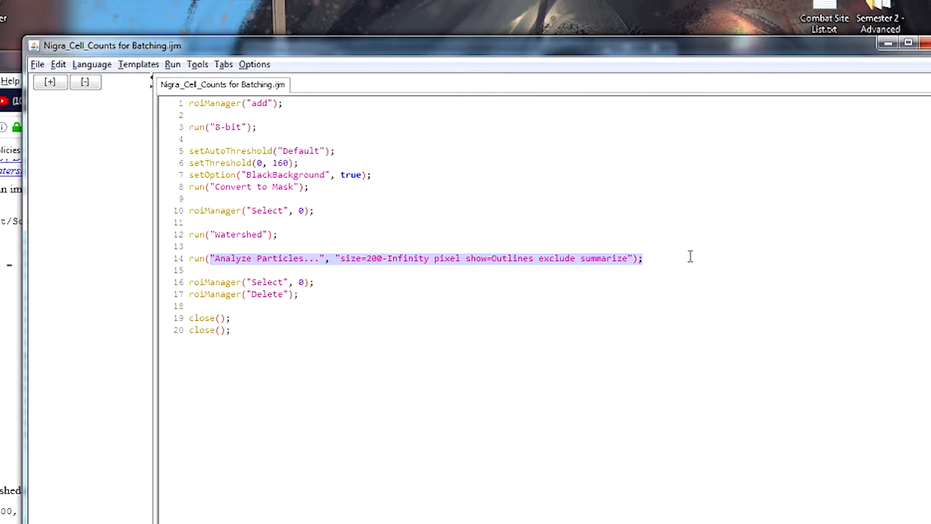
mouse_move(365, 281)
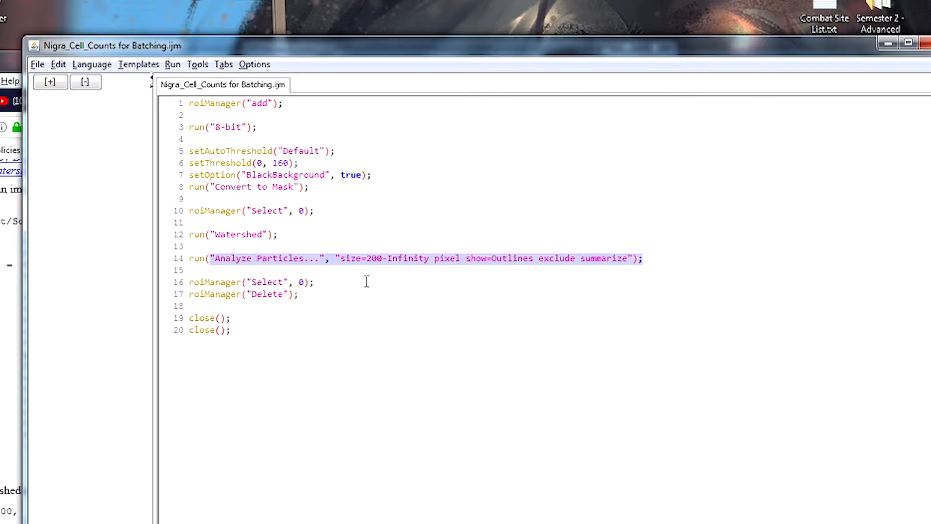
mouse_move(357, 274)
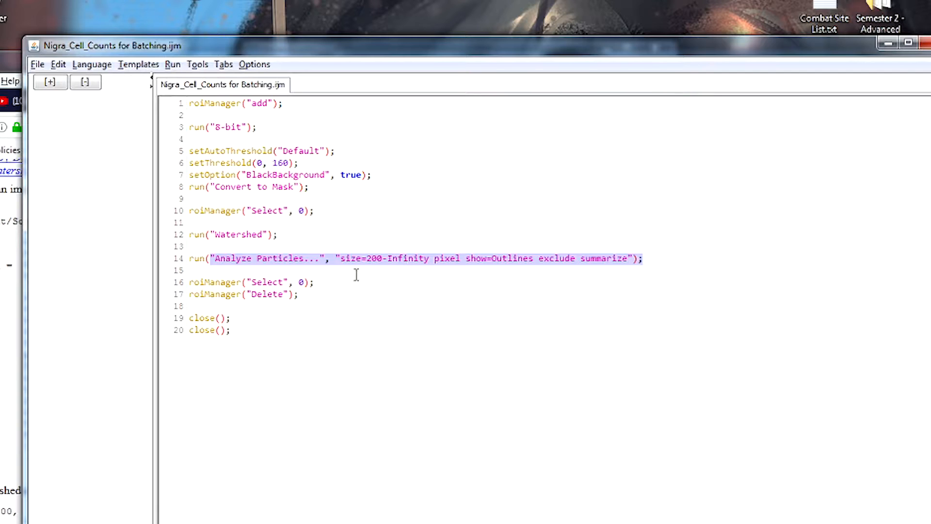
mouse_move(522, 351)
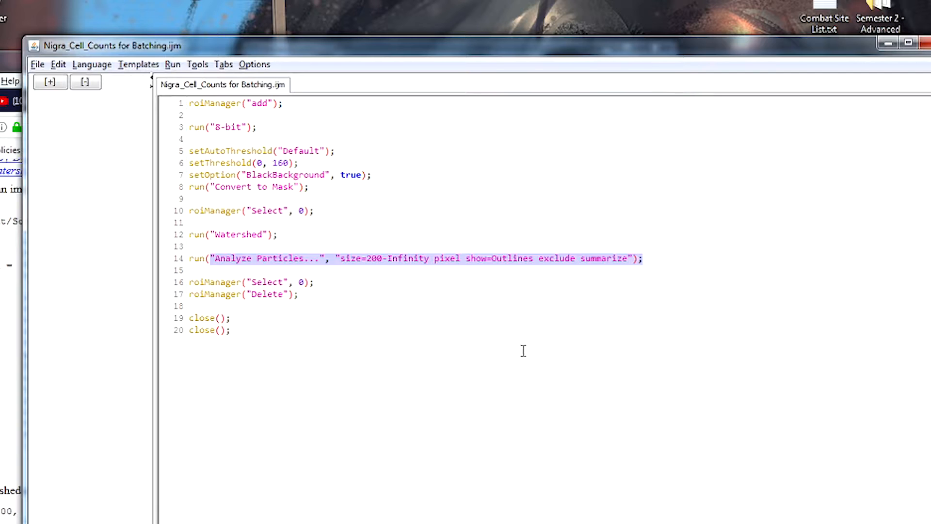
mouse_move(661, 281)
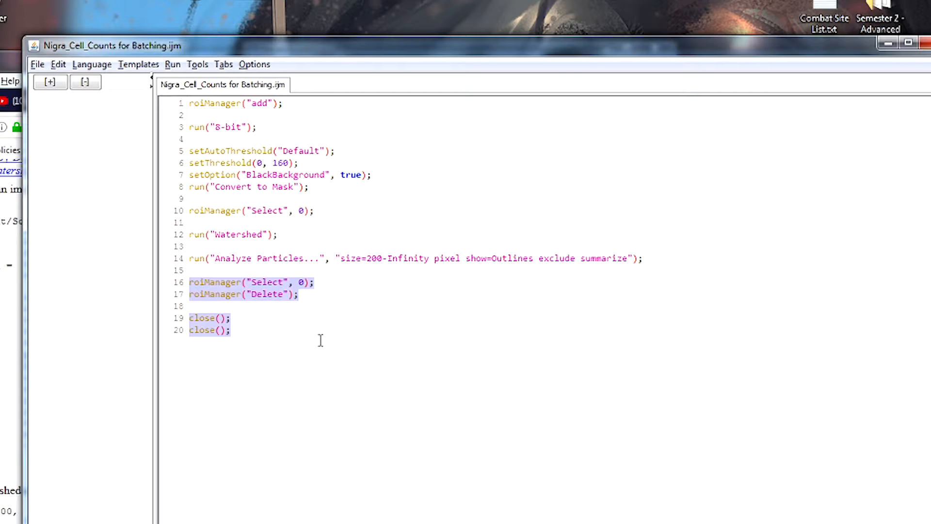
mouse_move(415, 310)
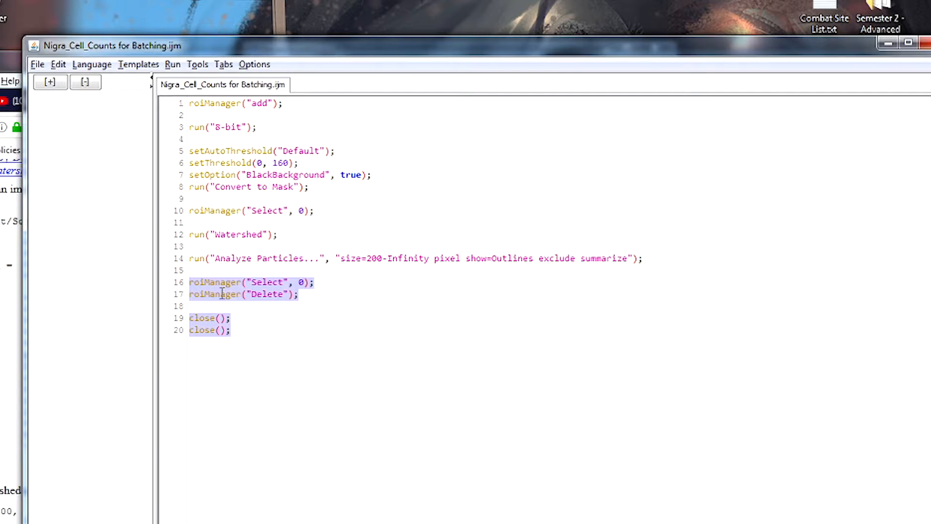
mouse_move(340, 285)
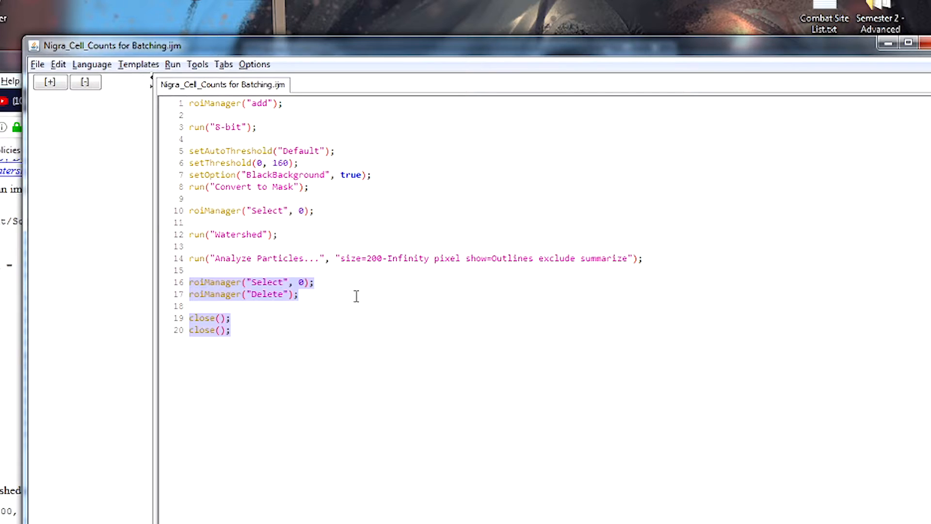
mouse_move(602, 186)
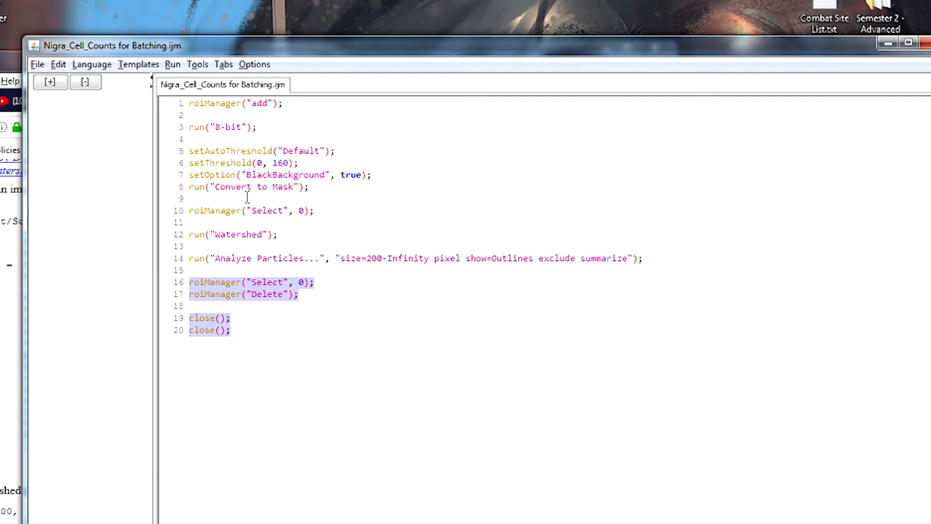
mouse_move(346, 287)
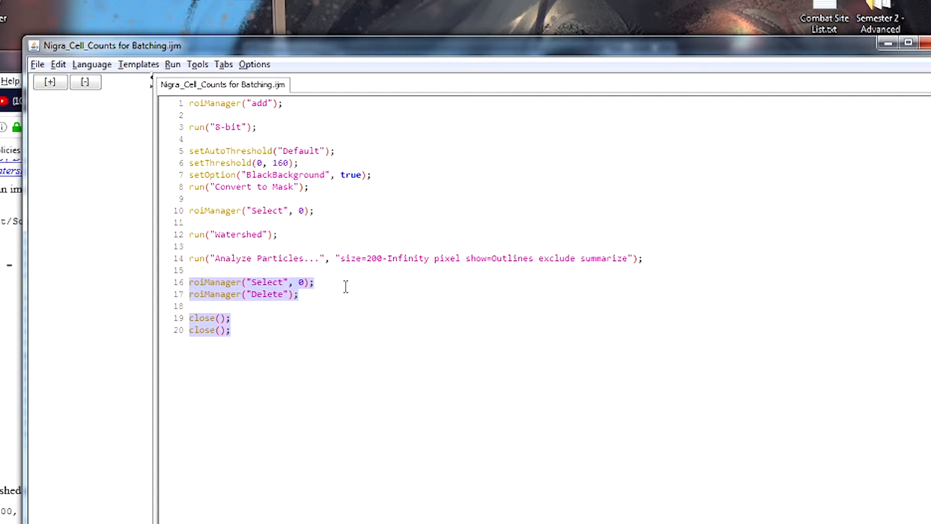
mouse_move(349, 314)
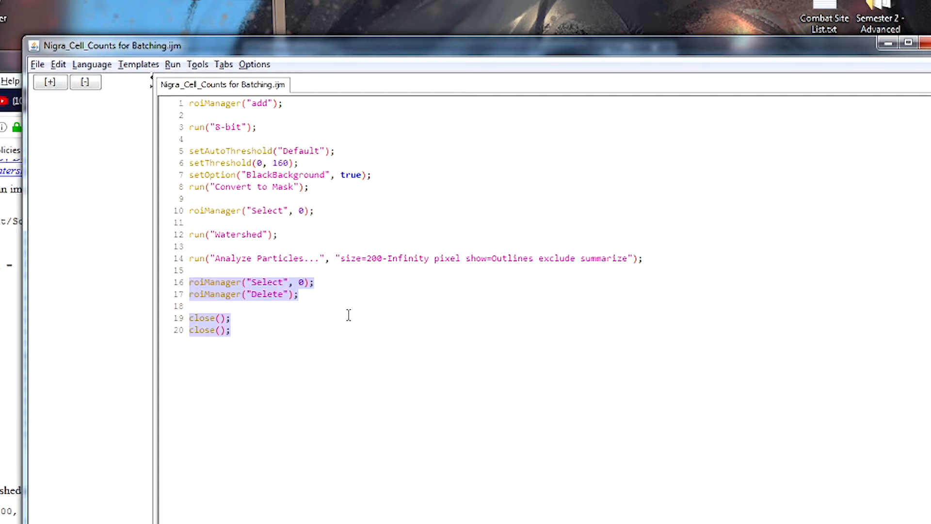
mouse_move(281, 343)
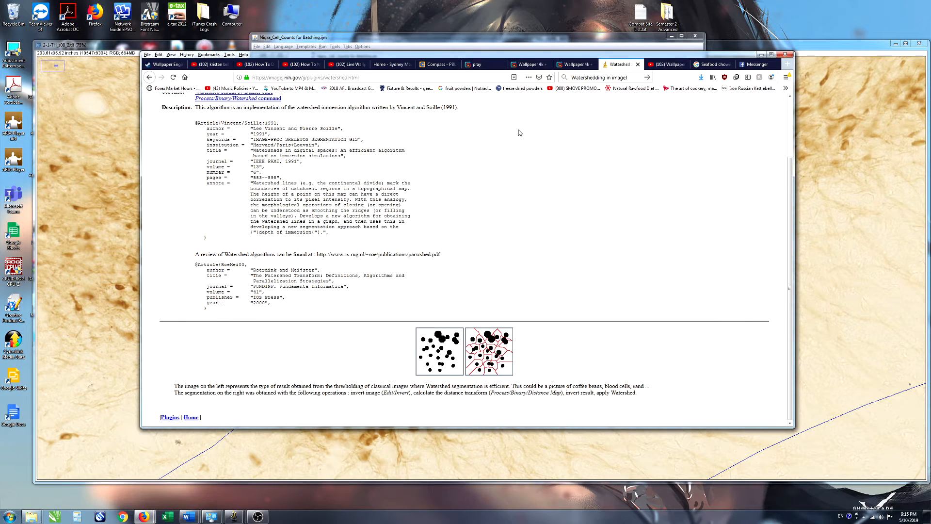
mouse_move(642, 135)
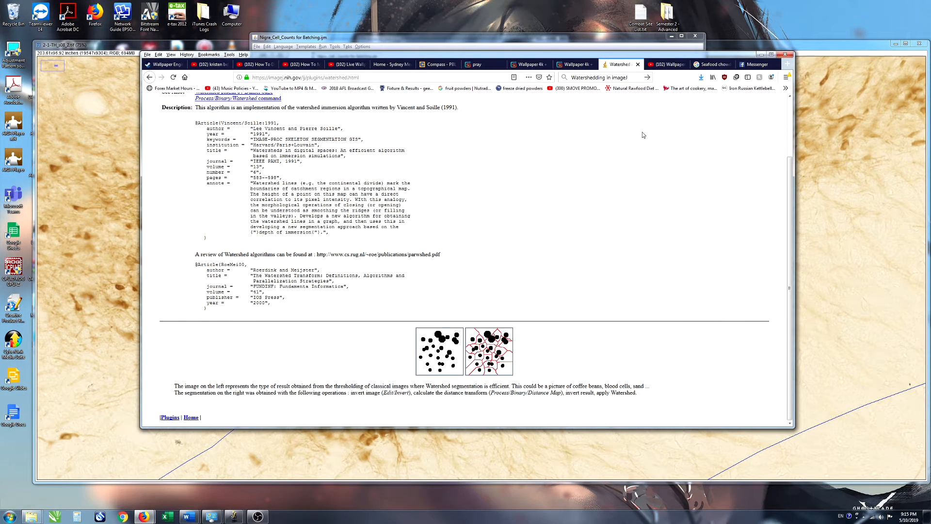
mouse_move(307, 127)
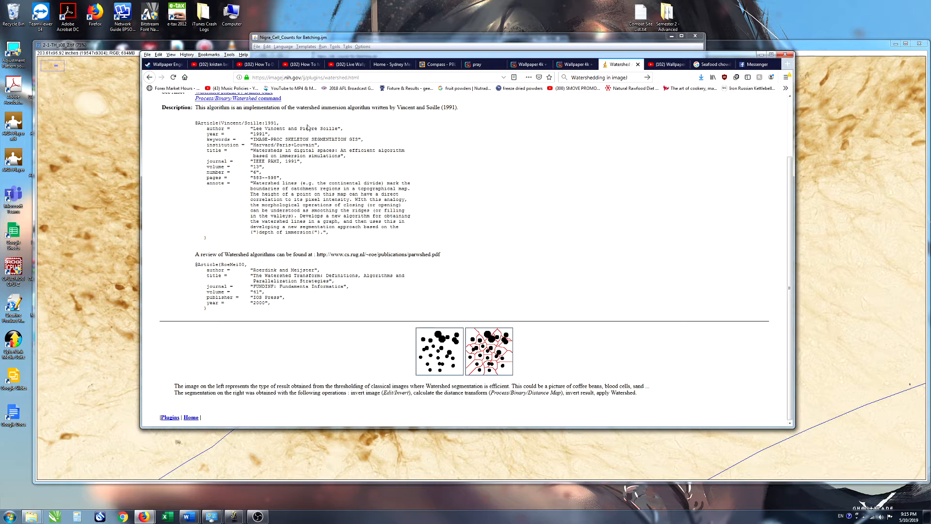
Step: Scroll the Watershed Algorithm page's segmentation explanation, then bring Fiji's 20-line macro forward
scroll("up", 3)
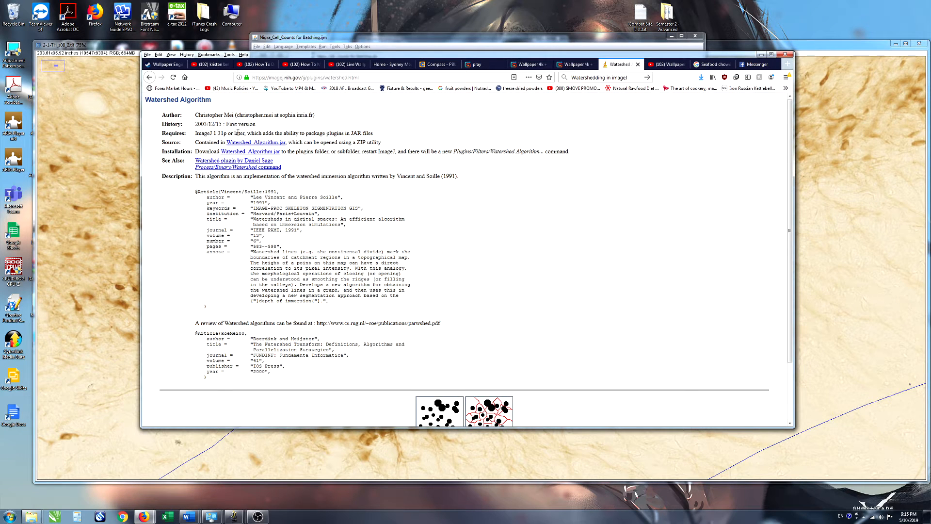
mouse_move(333, 164)
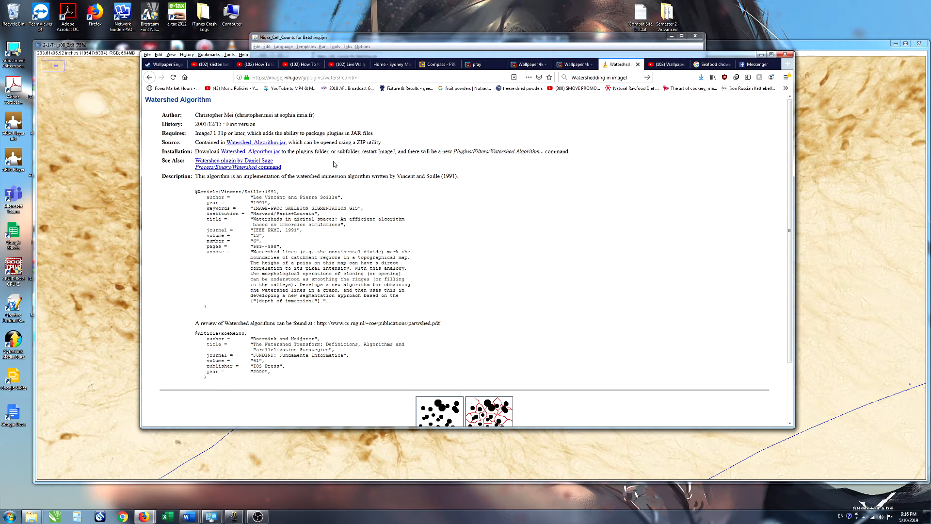
mouse_move(283, 132)
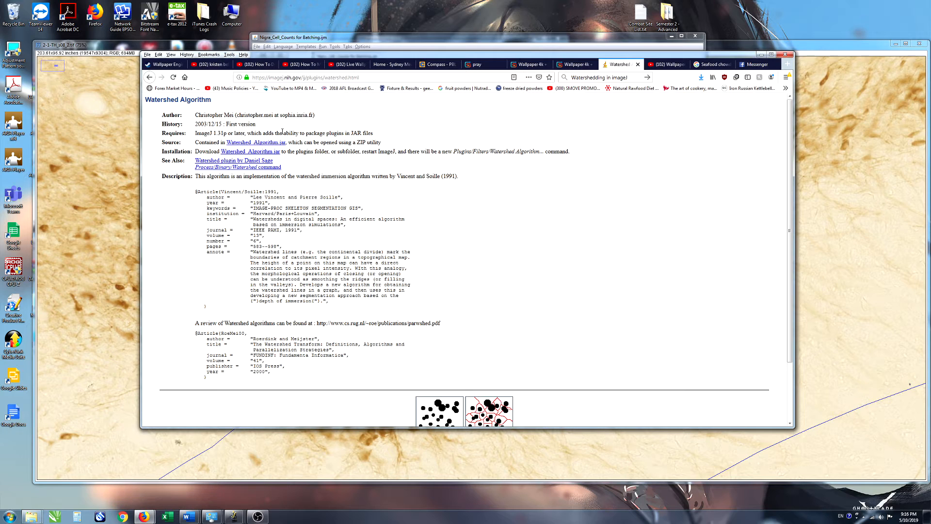
mouse_move(319, 141)
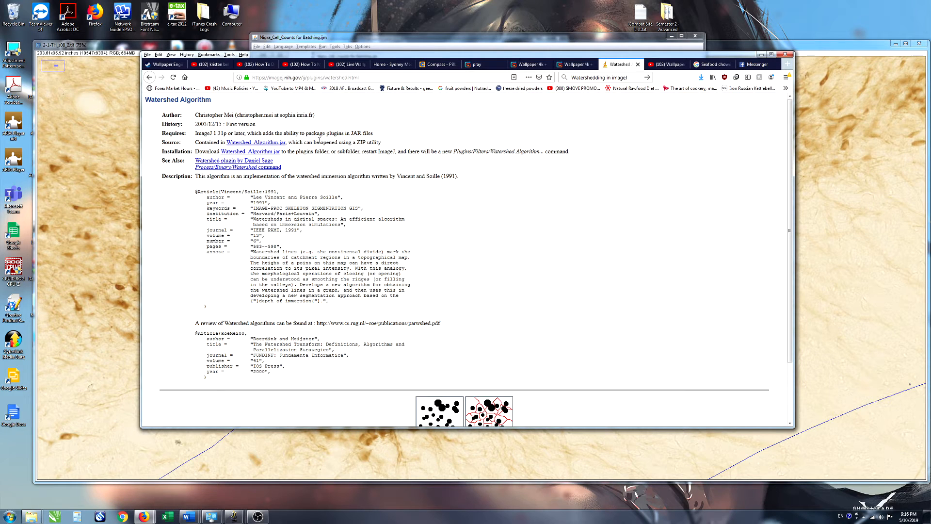
mouse_move(565, 275)
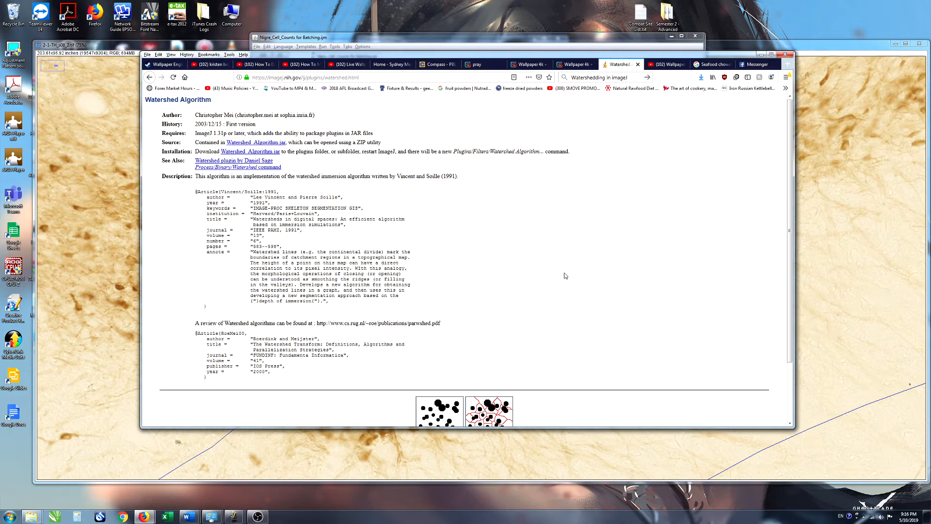
scroll("down", 3)
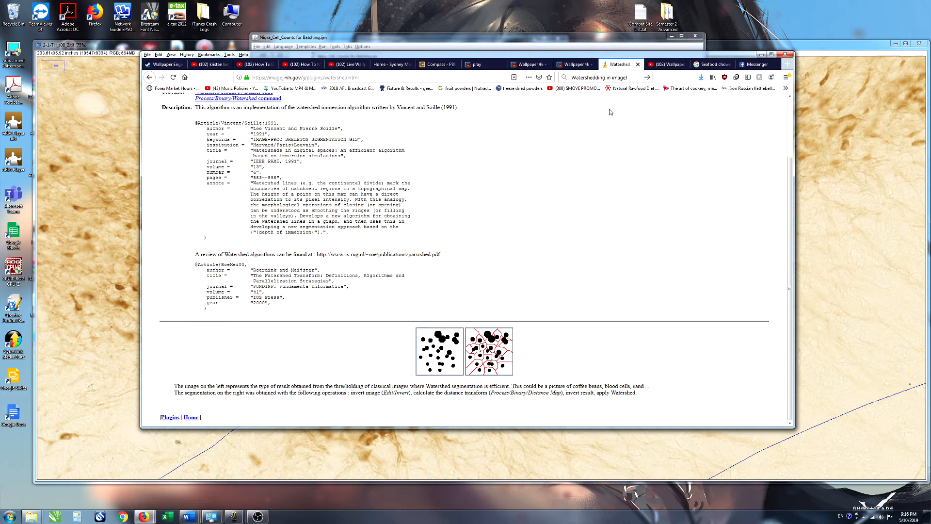
mouse_move(529, 138)
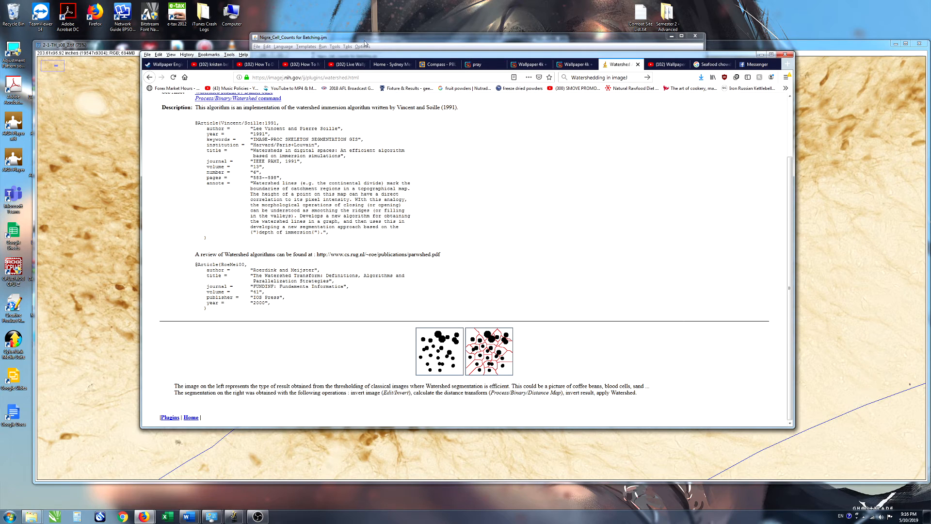
left_click(302, 37)
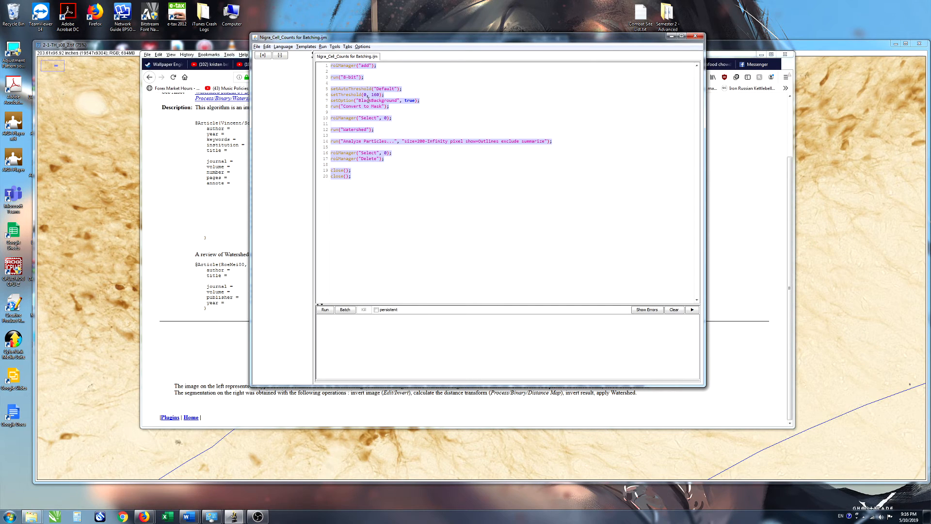